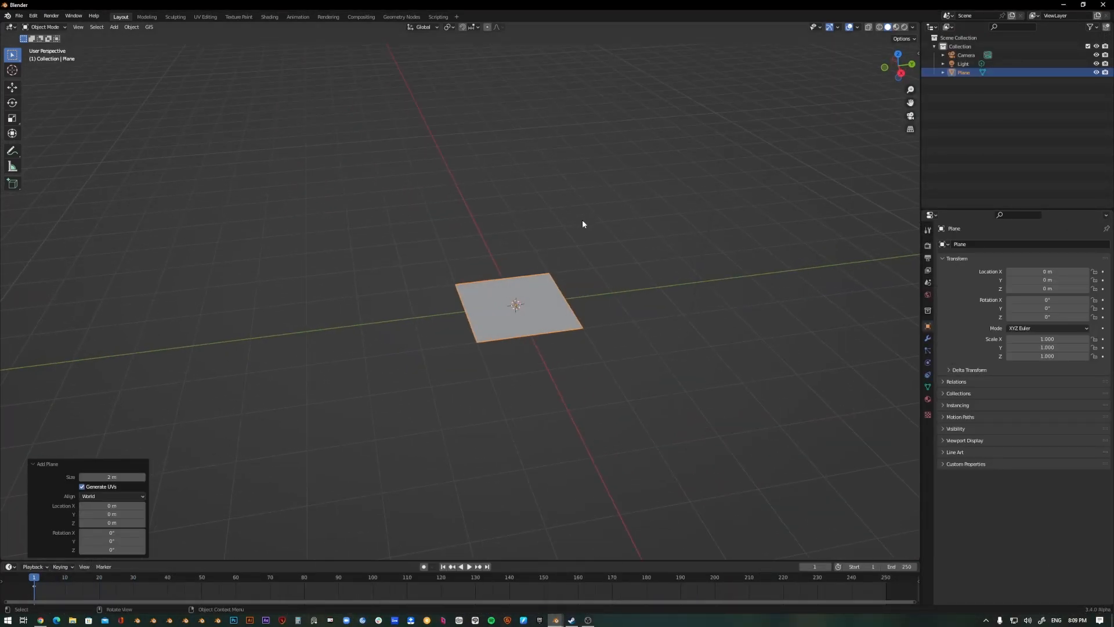
# - Scale the plane up about 4.46 times and subdivide it with 50 cuts, then leave Edit Mode
pyautogui.press('Tab')
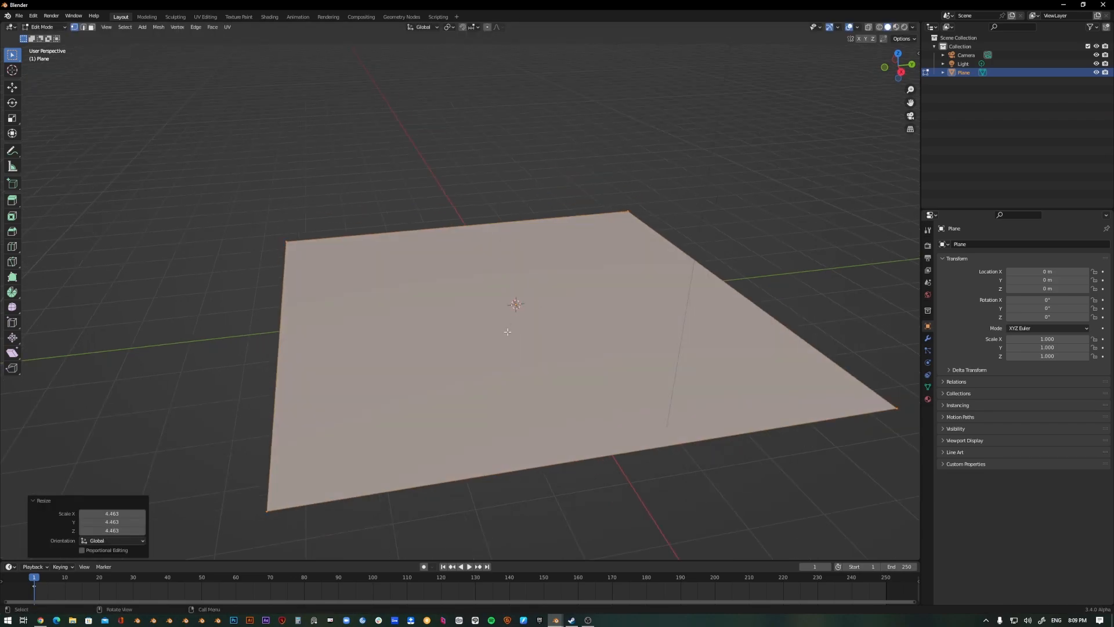
pyautogui.rightClick(507, 332)
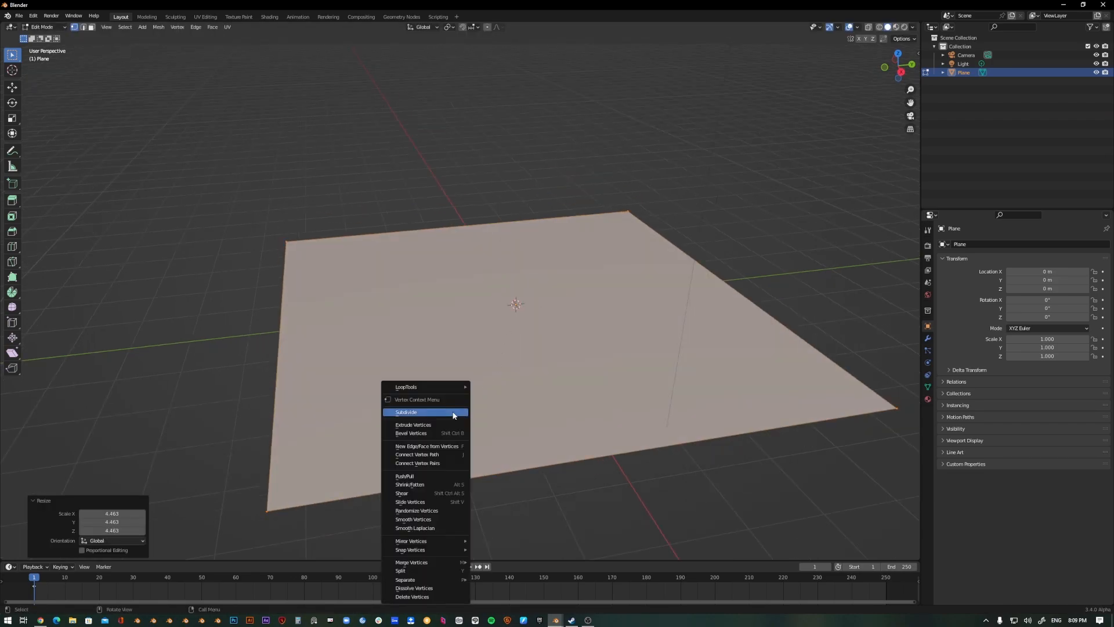
pyautogui.click(407, 413)
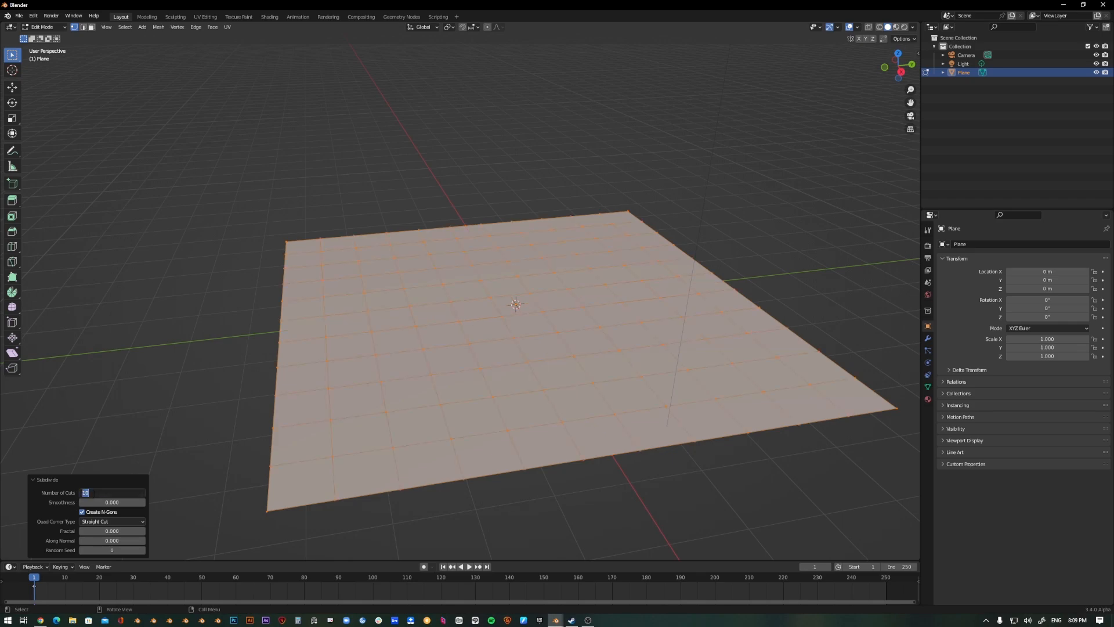
pyautogui.write('50')
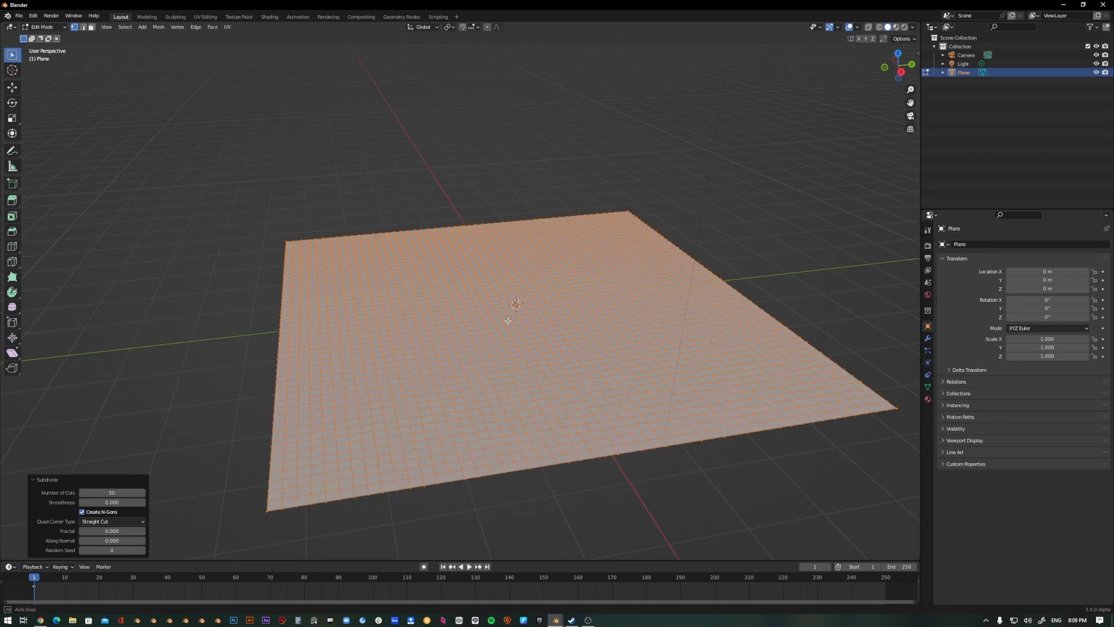
pyautogui.press('Tab')
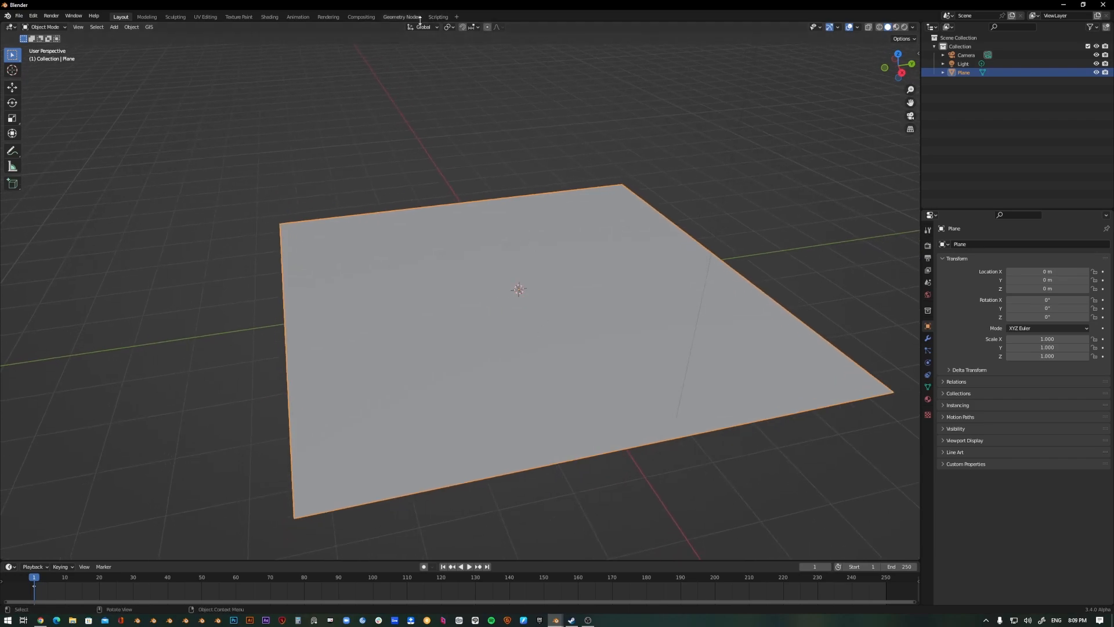
# - Give the plane a new Geometry Nodes group named Overgrown
pyautogui.click(400, 16)
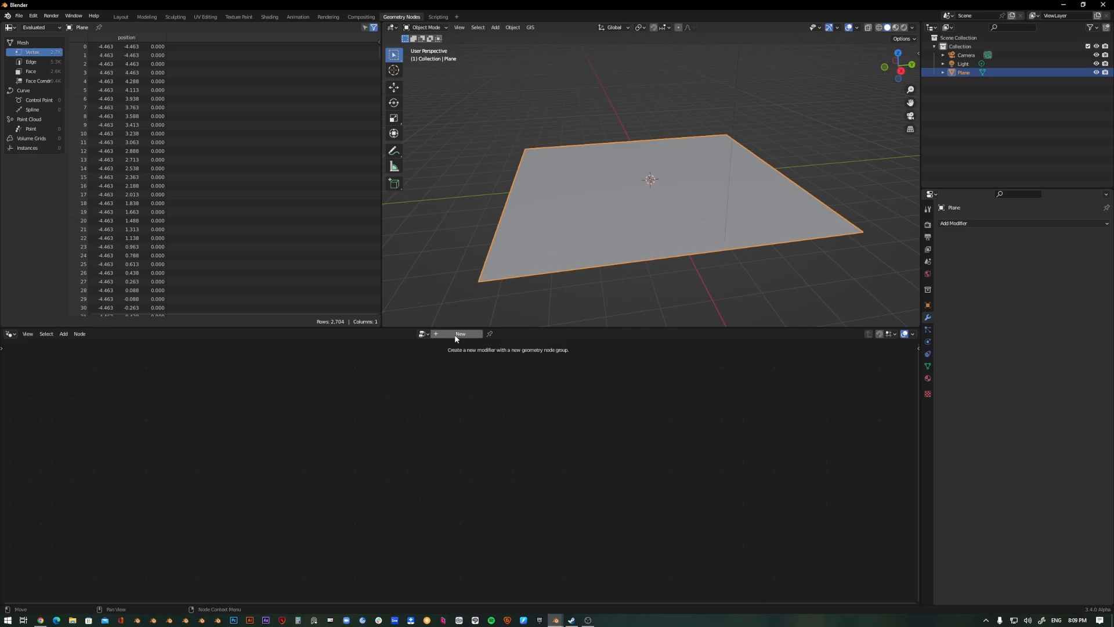
pyautogui.click(461, 335)
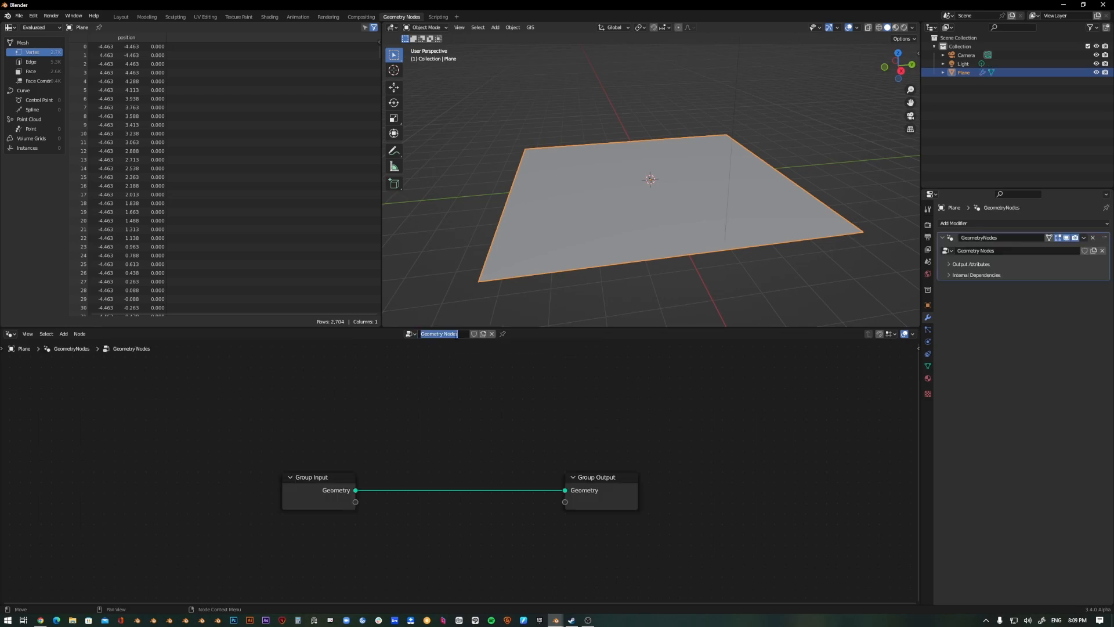
pyautogui.write('Overgrown')
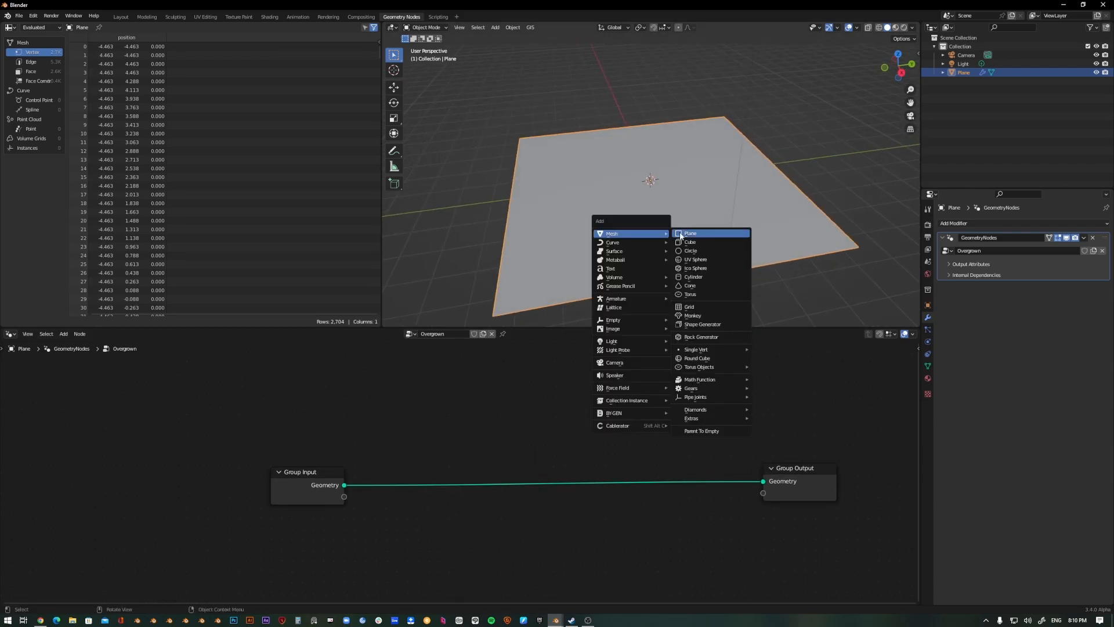
# - Add cubes on the plane and move them into a new collection named detect
pyautogui.click(689, 241)
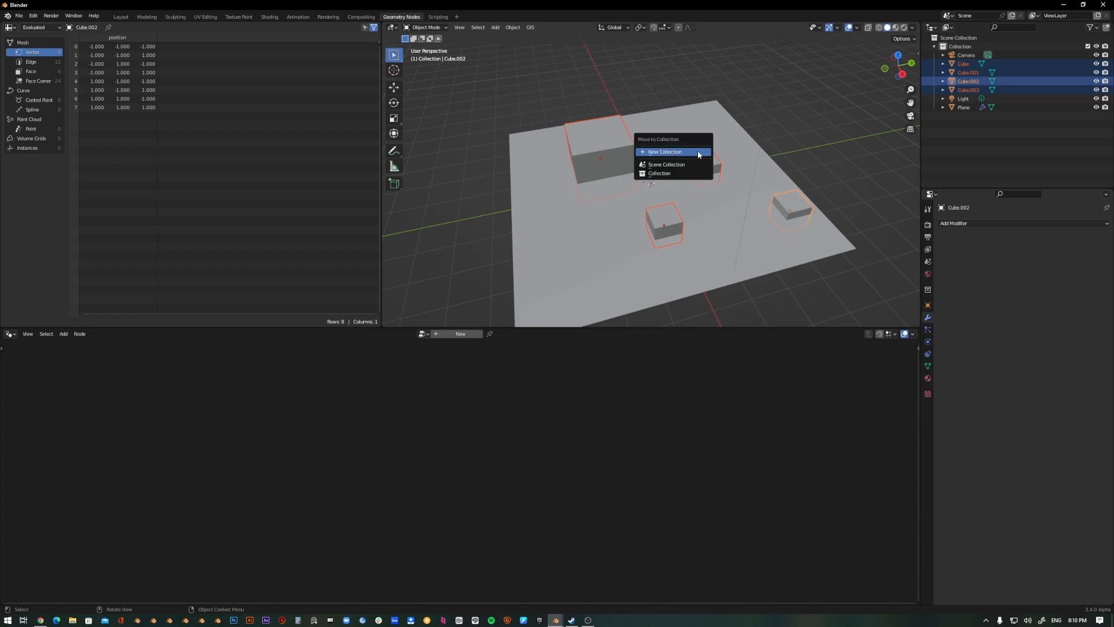
pyautogui.click(664, 151)
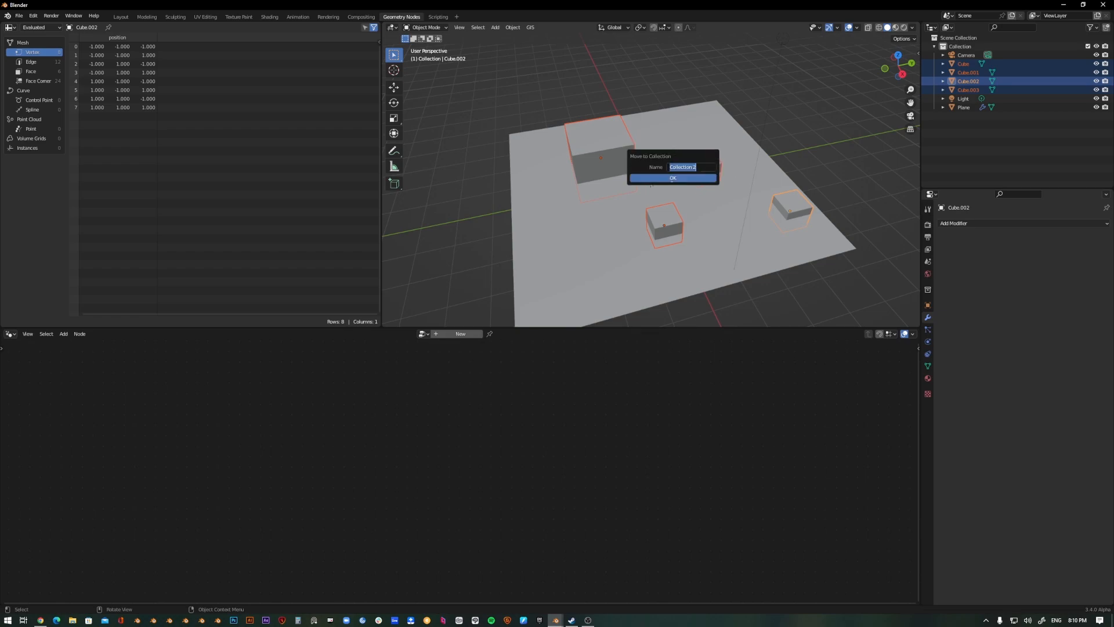
pyautogui.write('detect')
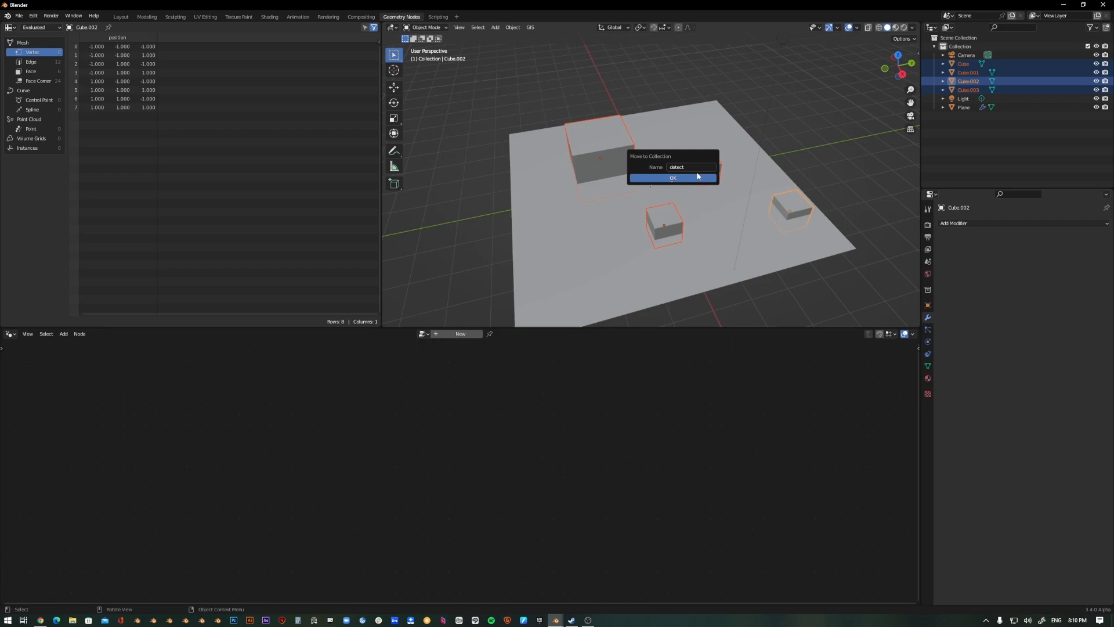
pyautogui.click(672, 178)
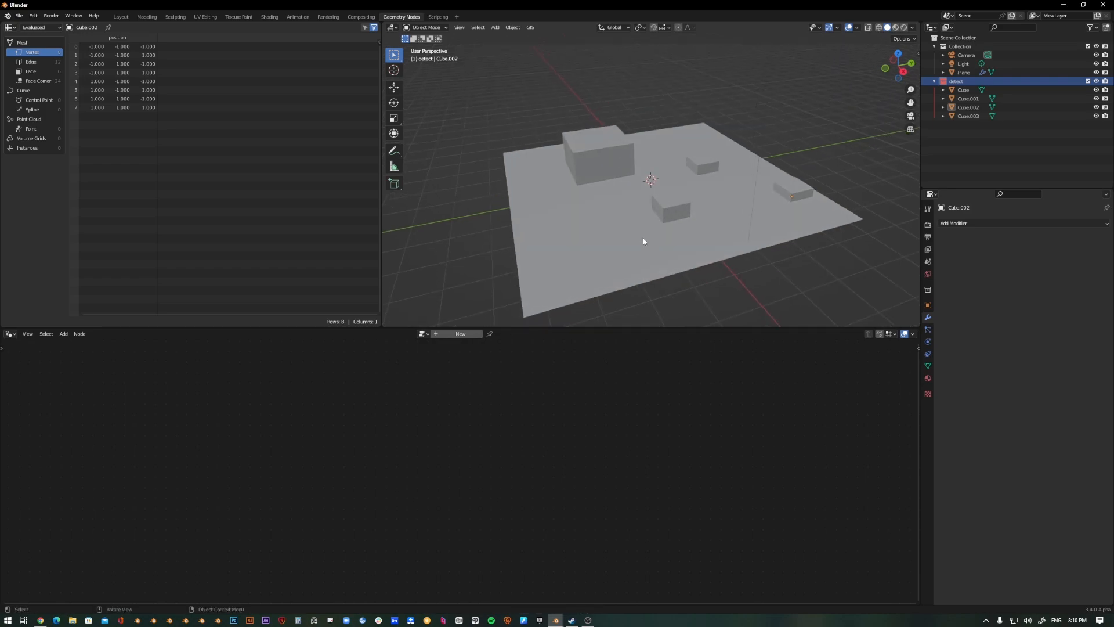
# - Read the detect collection with Relative transforms, realize it and wire its proximity distance to the output
pyautogui.click(964, 72)
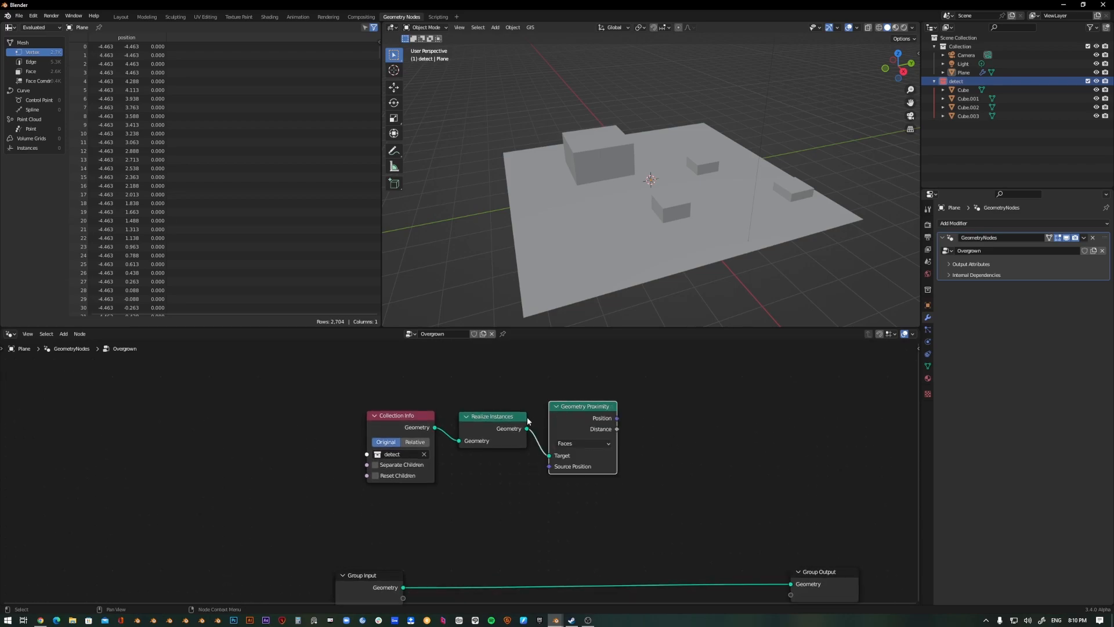
pyautogui.moveTo(583, 406); pyautogui.dragTo(567, 413)
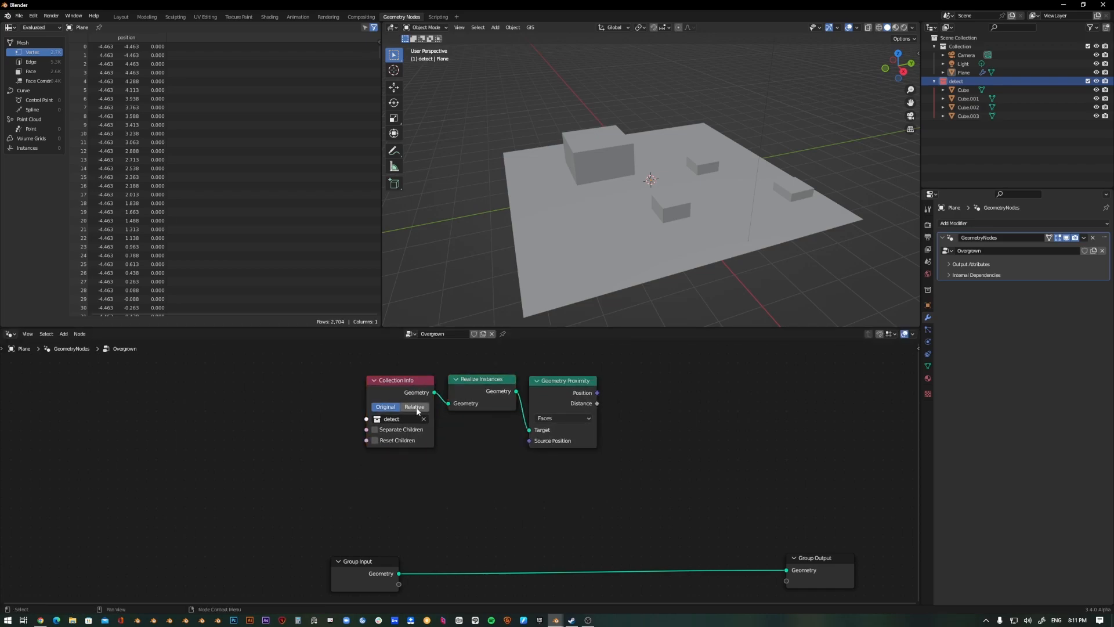
pyautogui.click(414, 406)
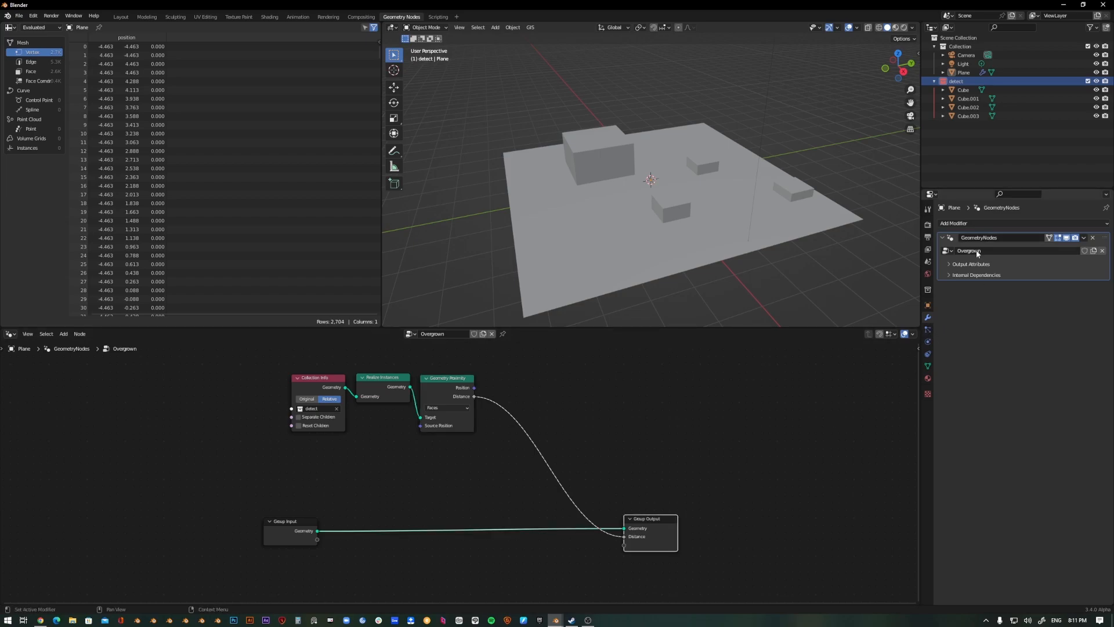
# - Store the proximity result as a modifier output attribute named Distance
pyautogui.click(971, 264)
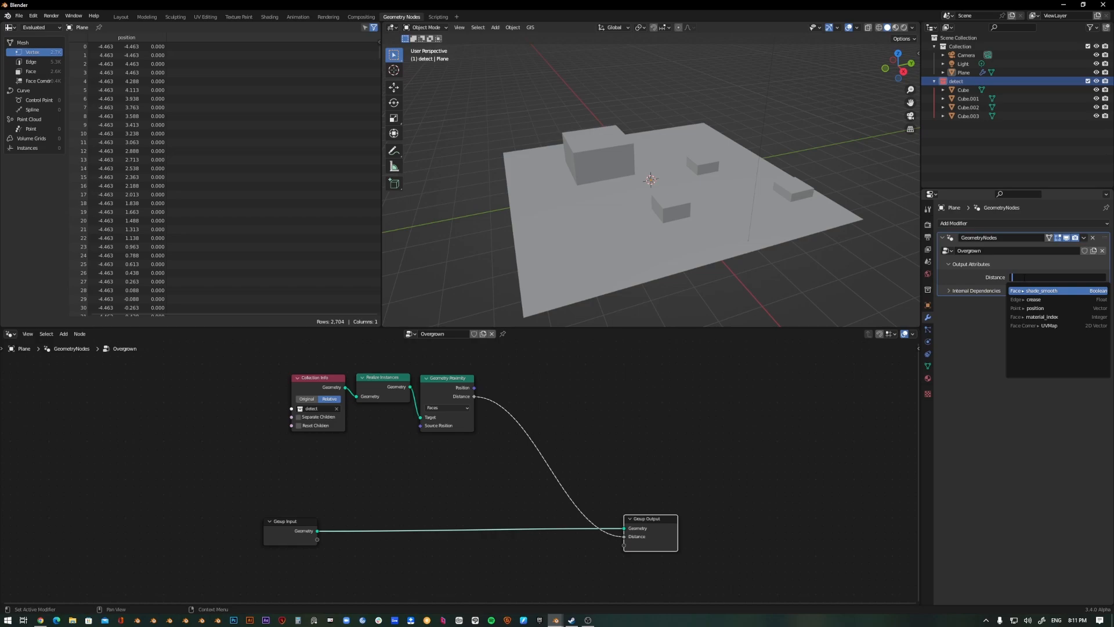
pyautogui.write('d')
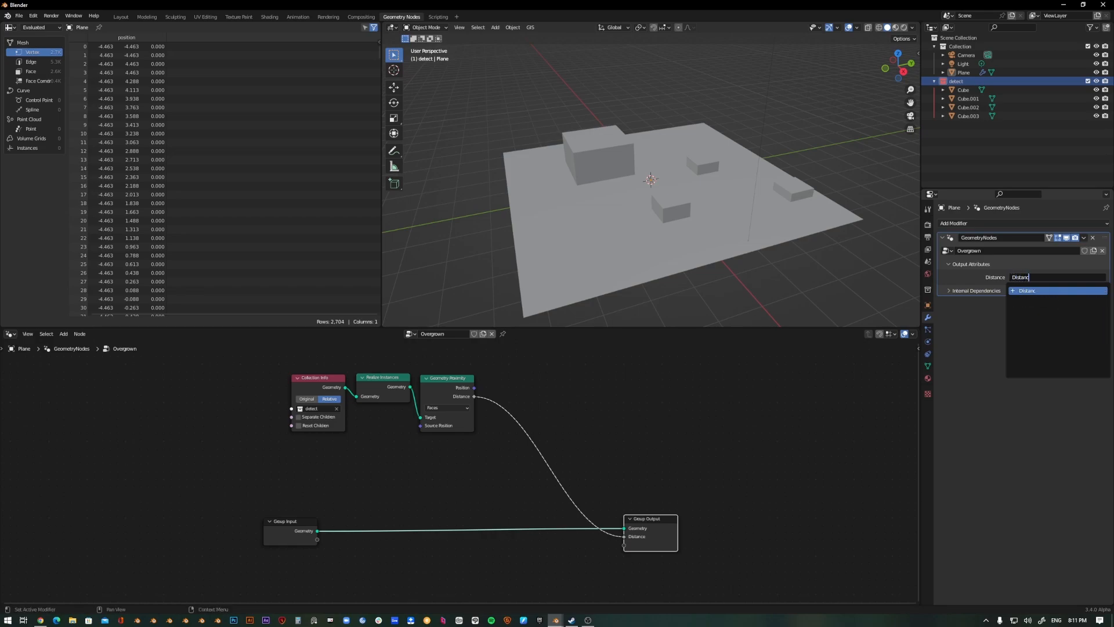
pyautogui.press('Return')
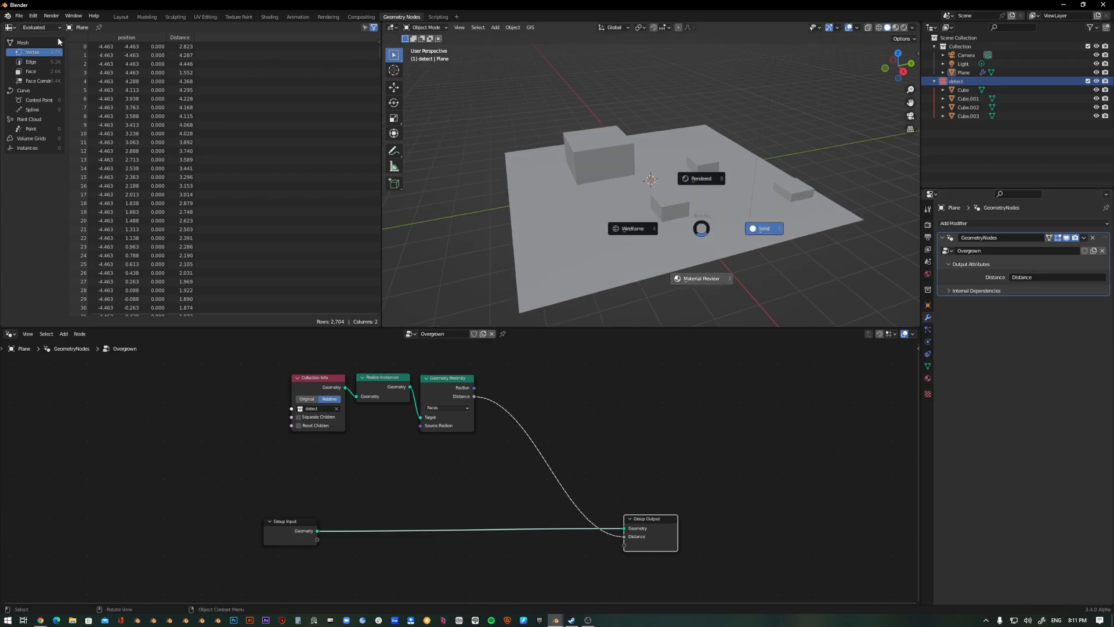
pyautogui.click(12, 26)
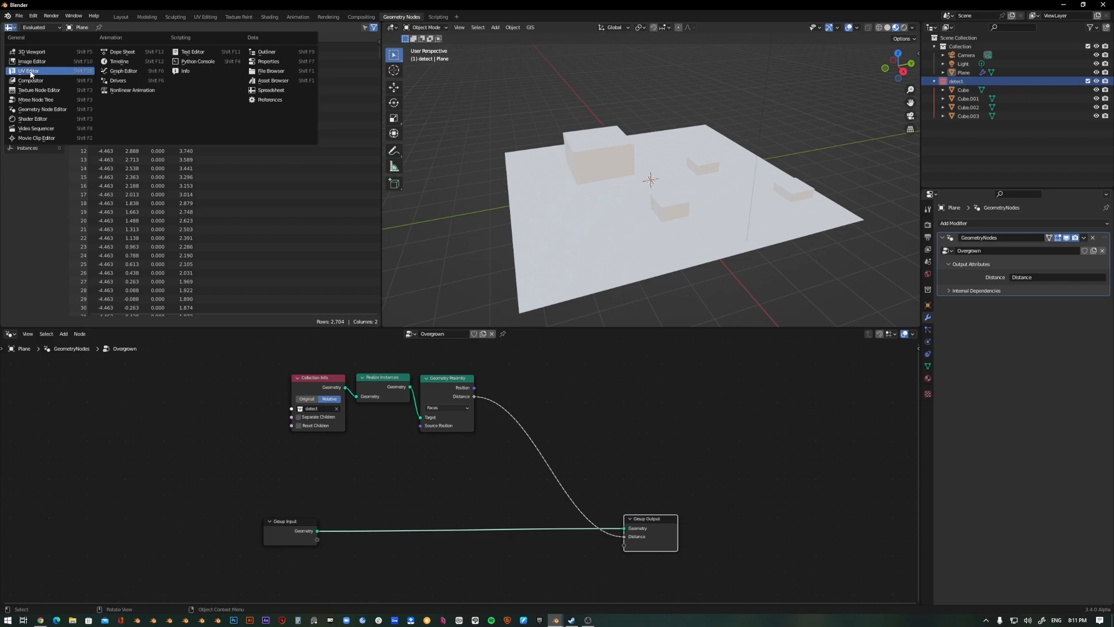
pyautogui.moveTo(33, 118)
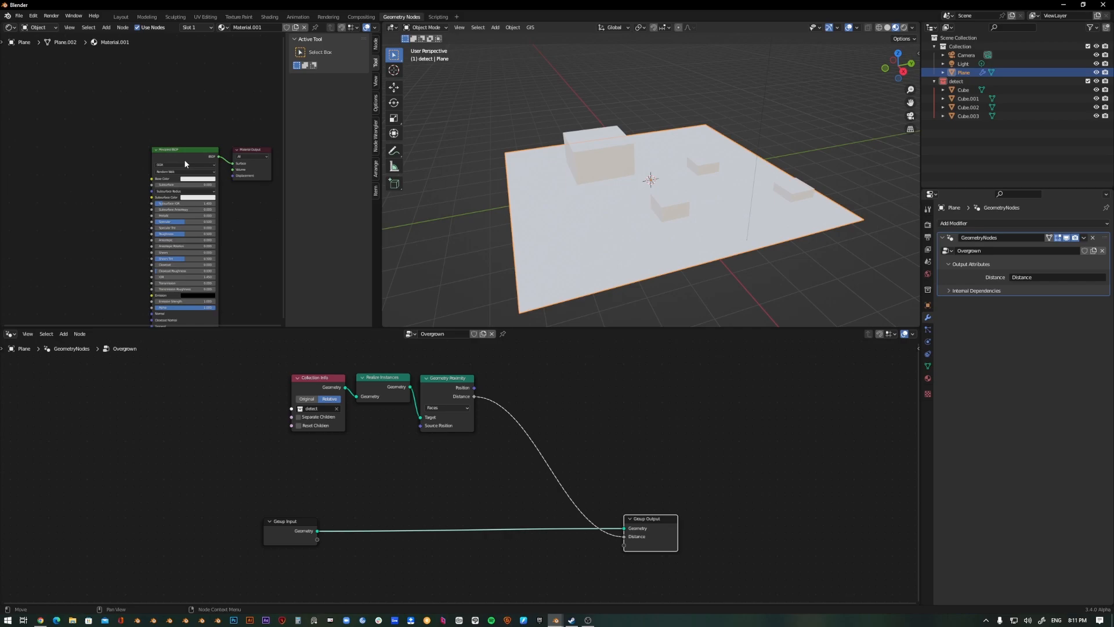
# - Rename the plane's material to distance in the Shader Editor
pyautogui.doubleClick(246, 27)
pyautogui.write('distance')
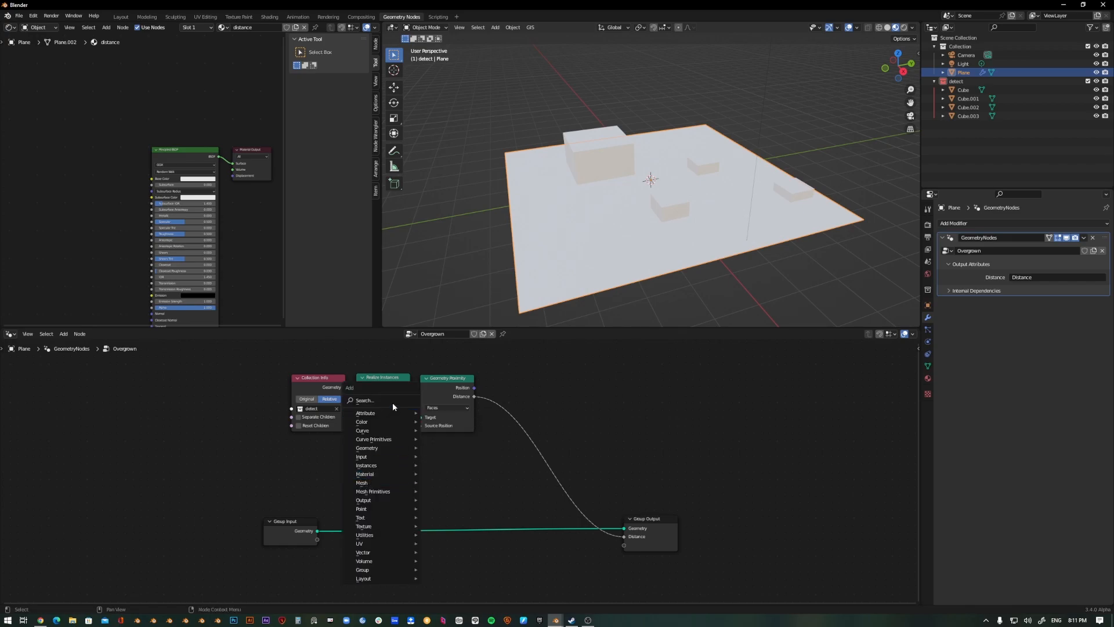
# - Assign the material with a Set Material node and make its Attribute node read Distance
pyautogui.write('set materi')
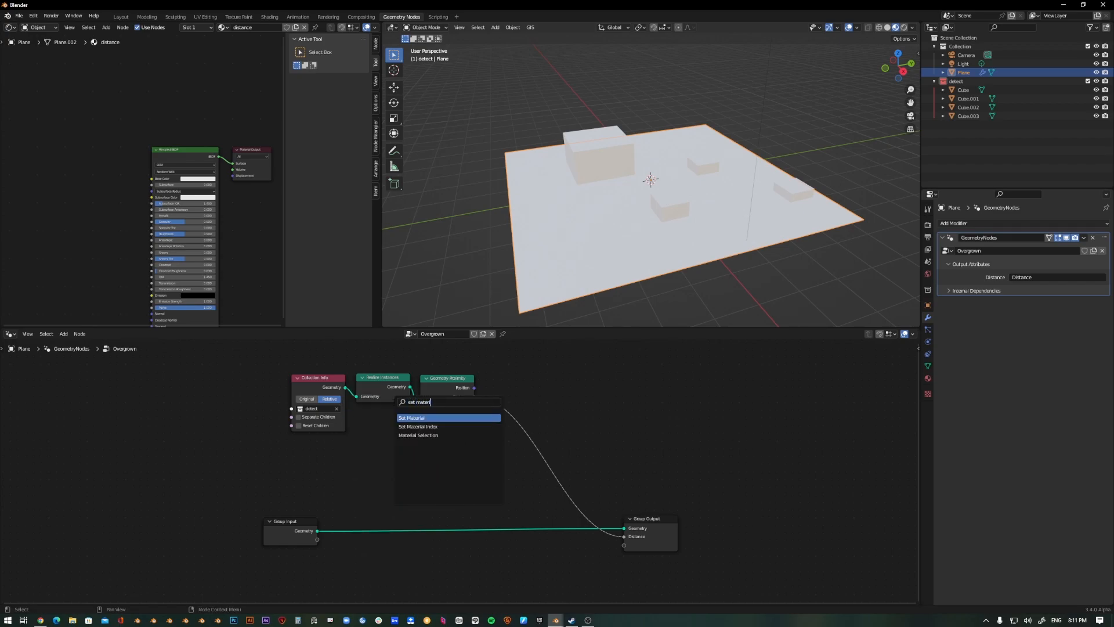
pyautogui.click(411, 417)
pyautogui.write('at')
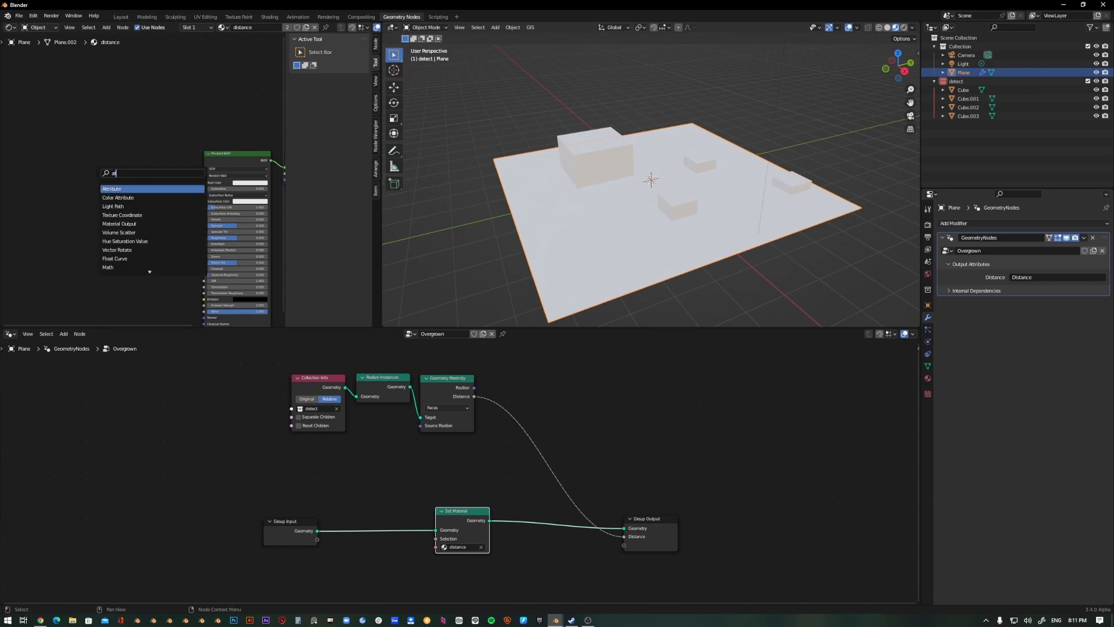
pyautogui.click(111, 188)
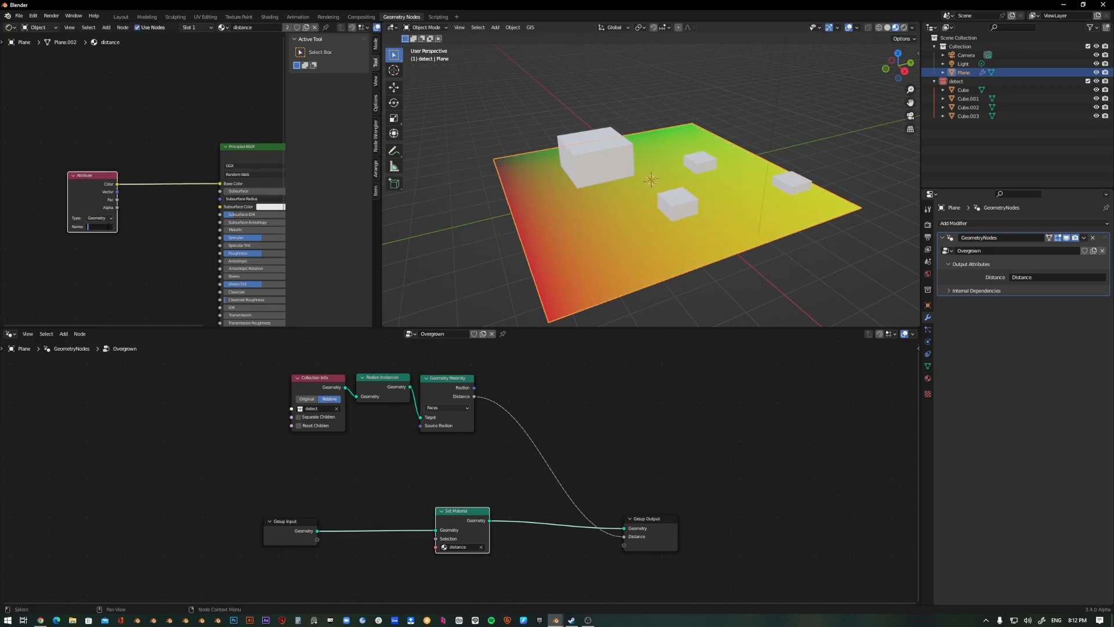
pyautogui.click(99, 227)
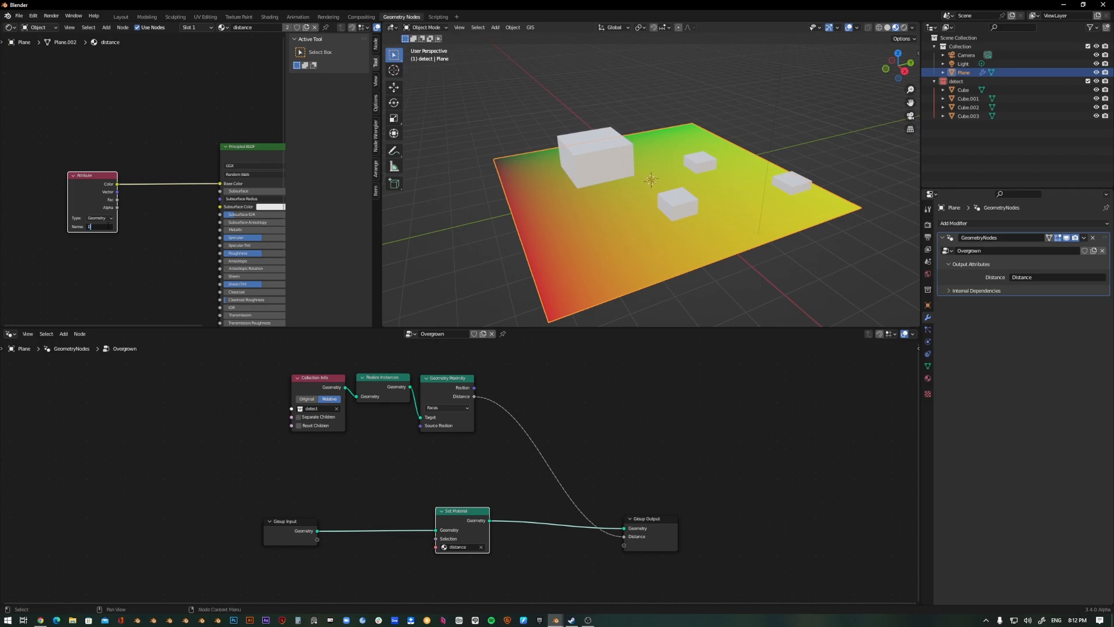
pyautogui.write('Distance')
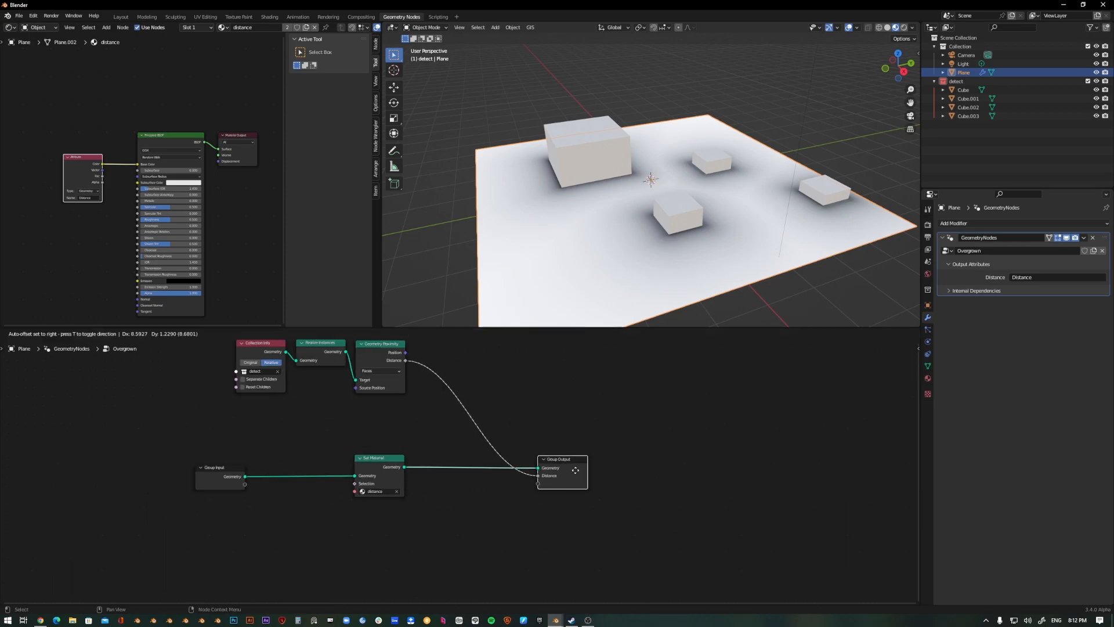
# - Join the ground geometry with points scattered by a Distribute Points on Faces node
pyautogui.write('join g')
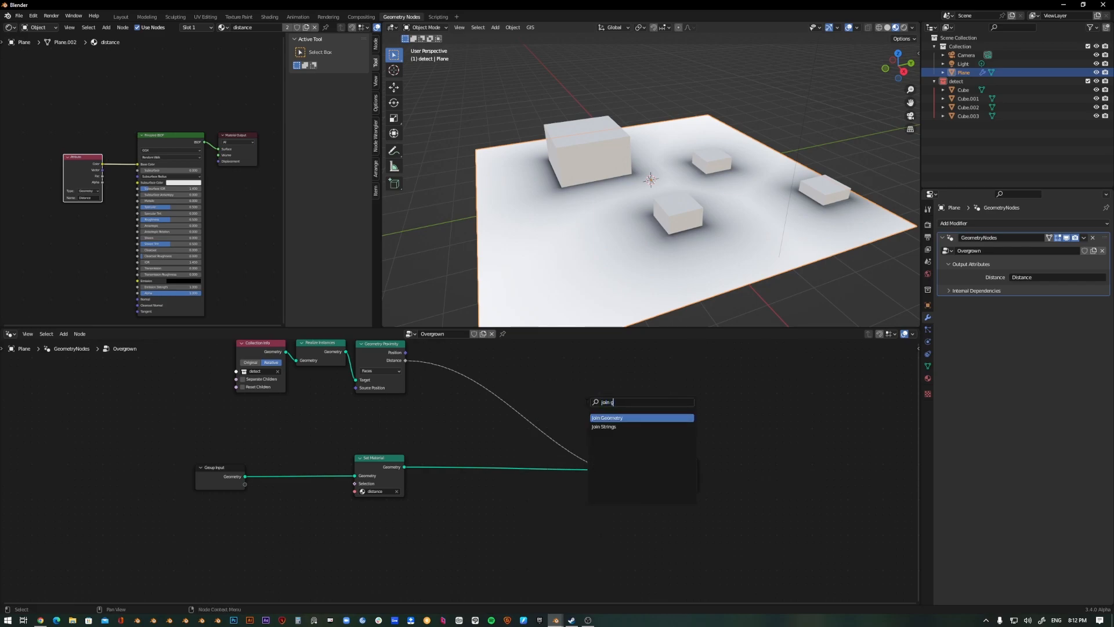
pyautogui.click(607, 416)
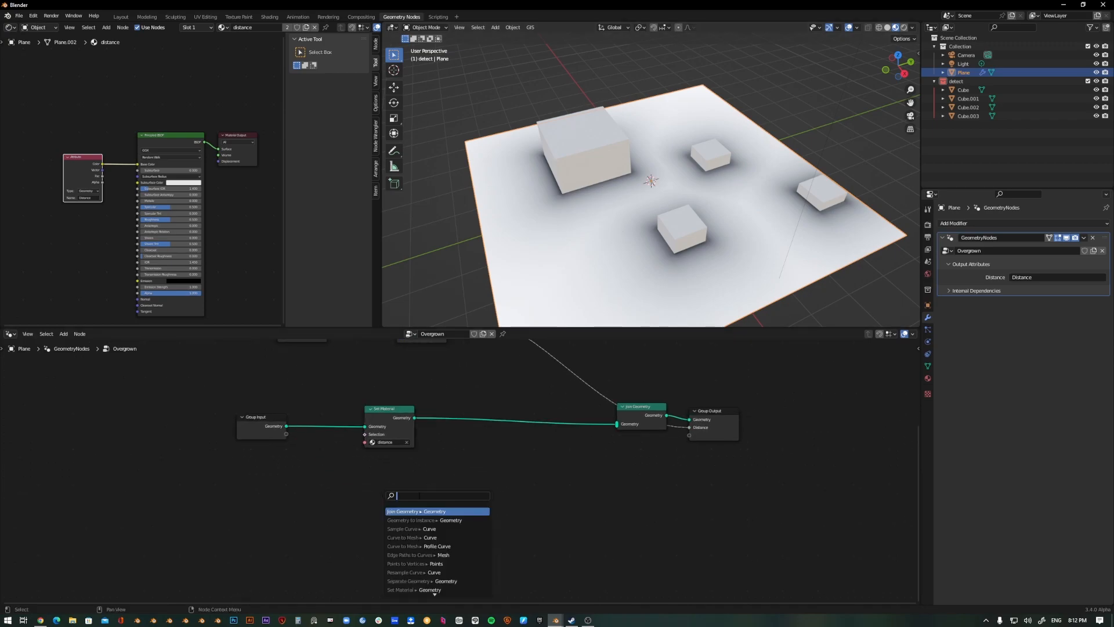
pyautogui.write('dist')
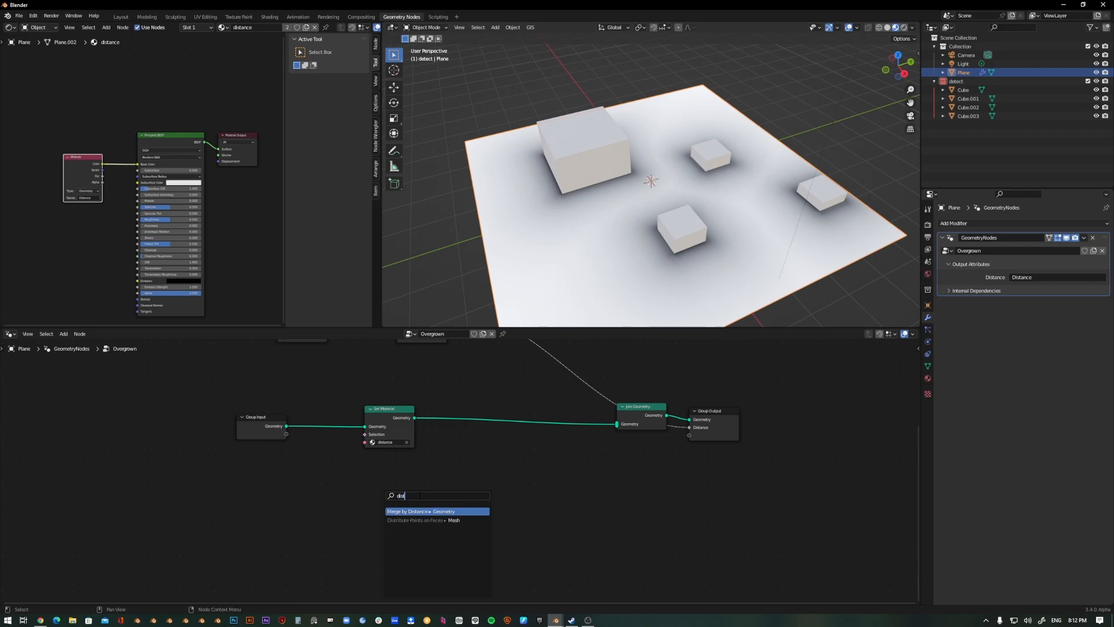
pyautogui.click(418, 520)
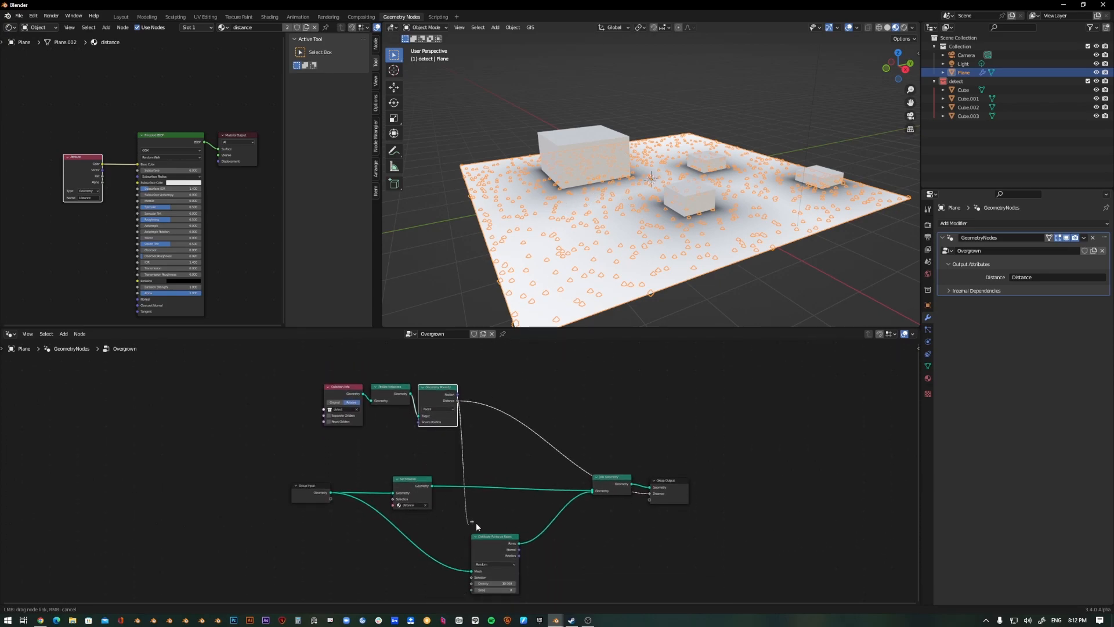
# - Limit the scatter selection with a Less Than or Equal compare on Distance, threshold B exposed at 0.660
pyautogui.write('equal')
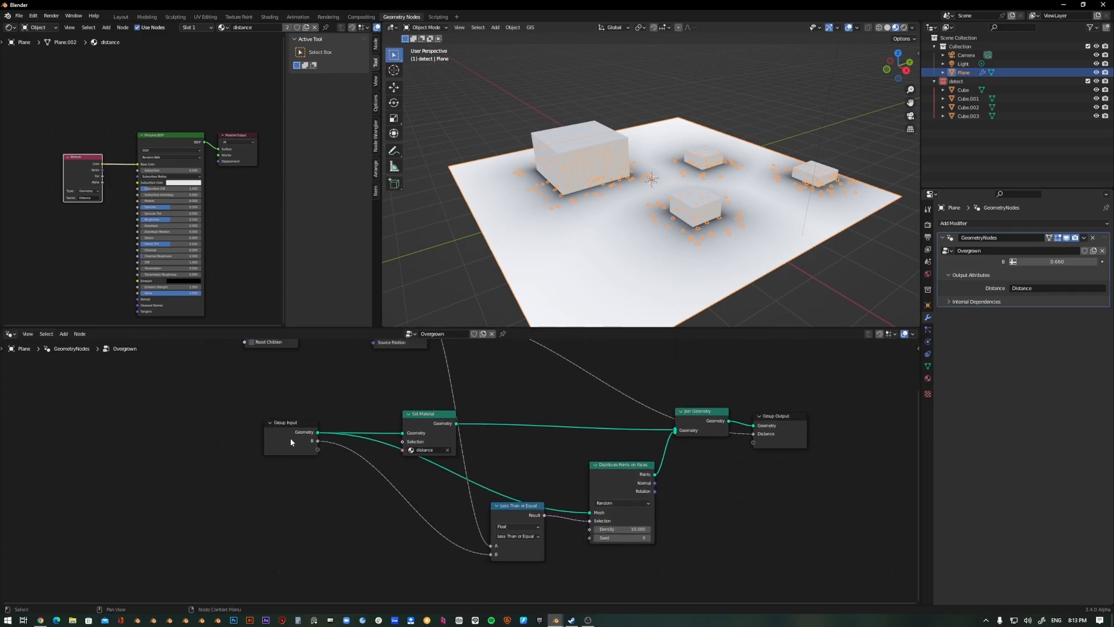
pyautogui.click(290, 438)
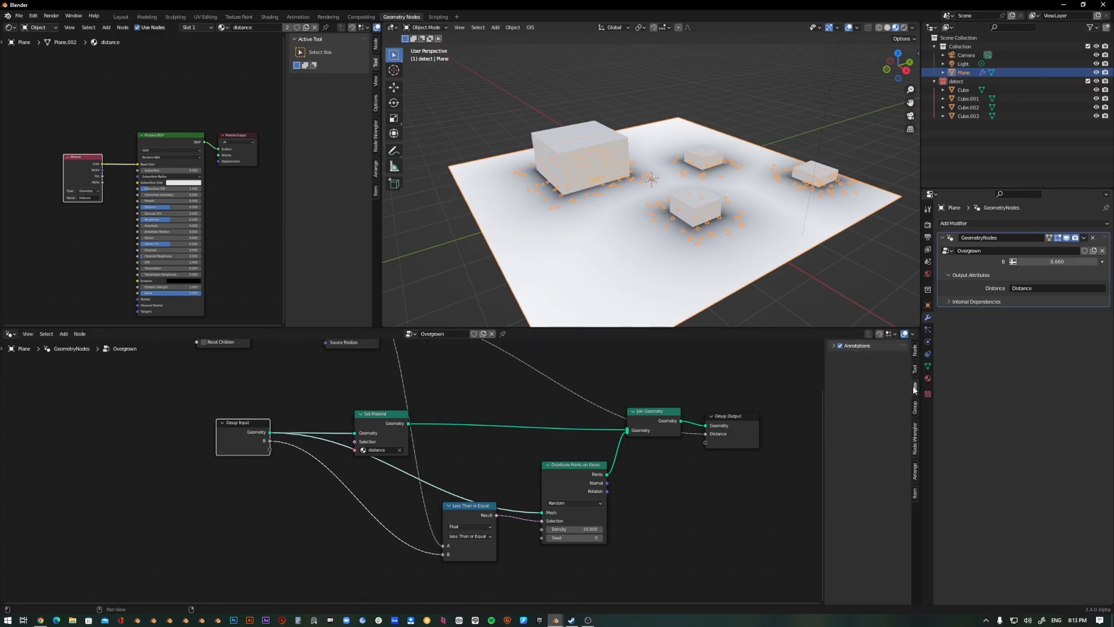
# - Rename input B to Radius and instance an empty Collection Info node's geometry on the points
pyautogui.click(916, 405)
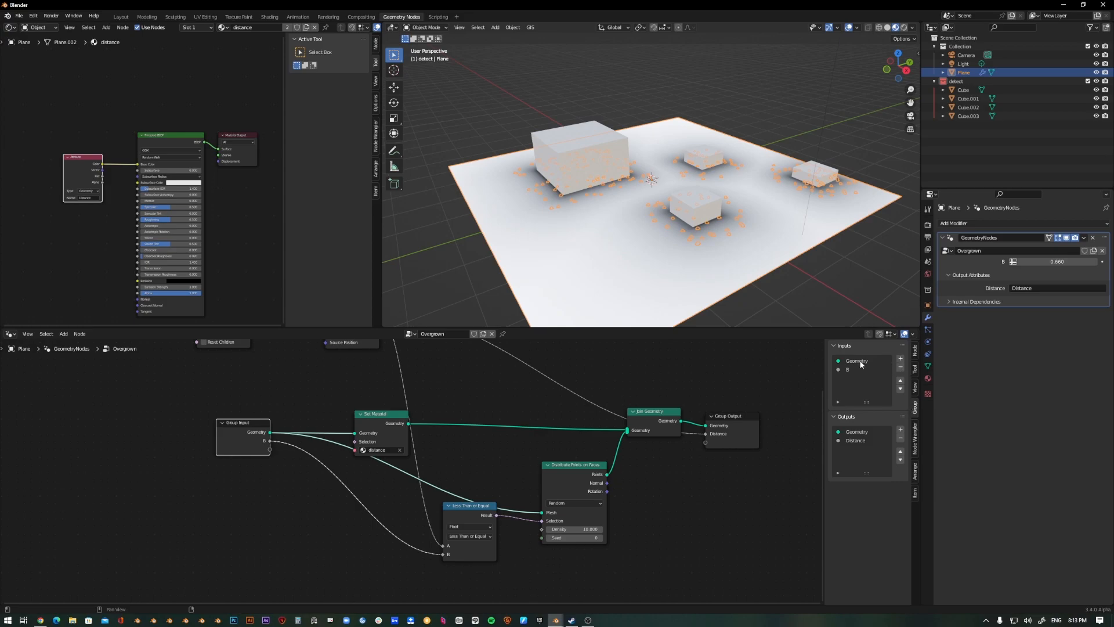
pyautogui.click(857, 369)
pyautogui.write('Radius')
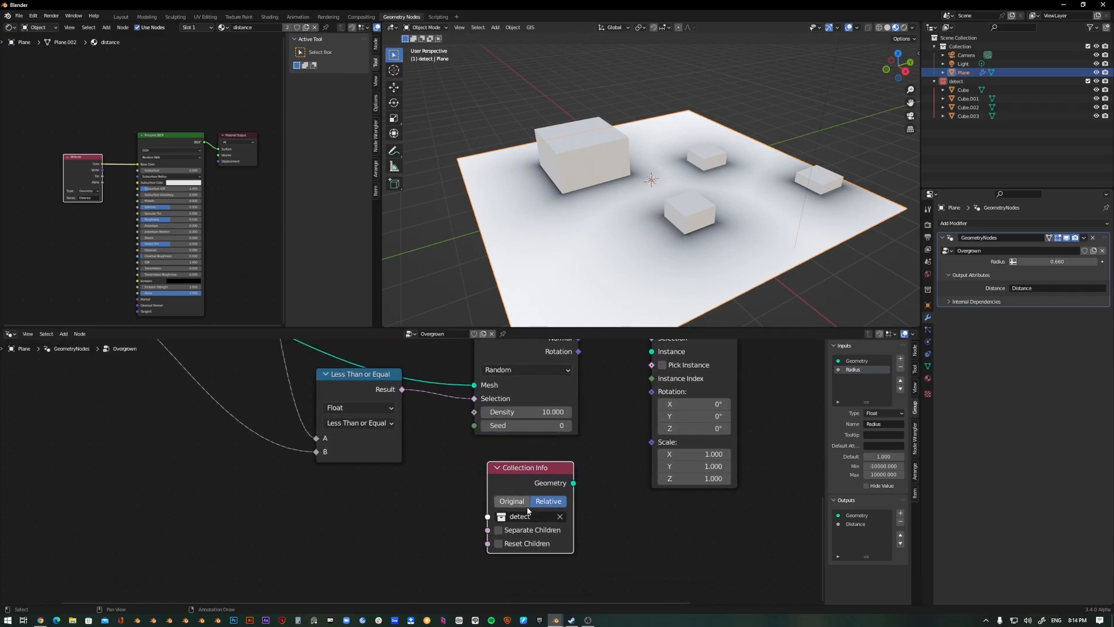
pyautogui.click(560, 516)
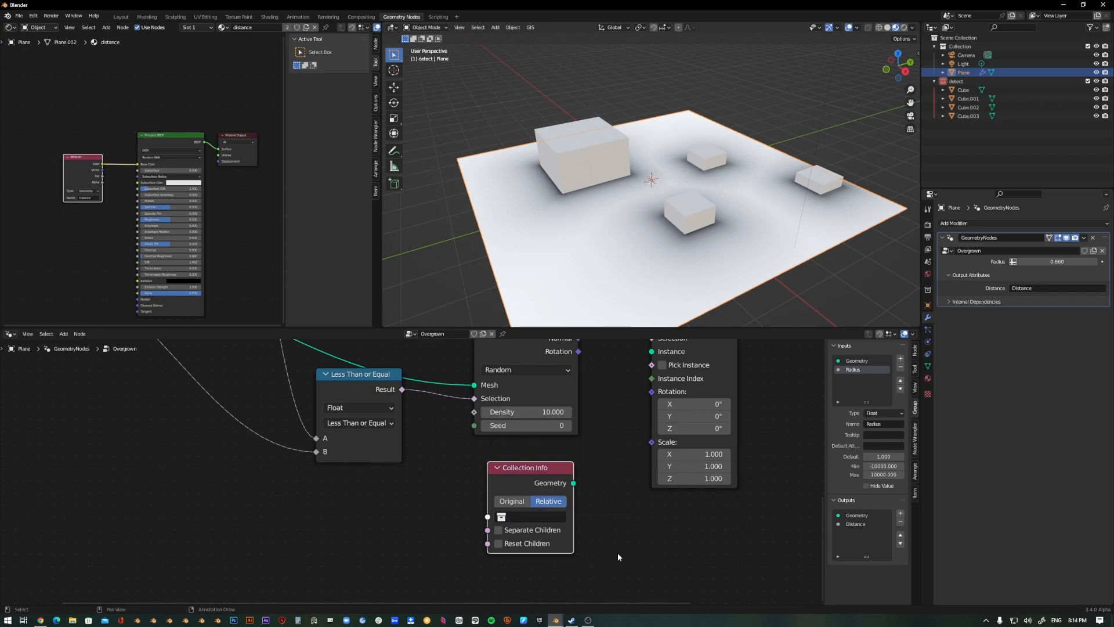
pyautogui.moveTo(574, 482); pyautogui.dragTo(648, 352)
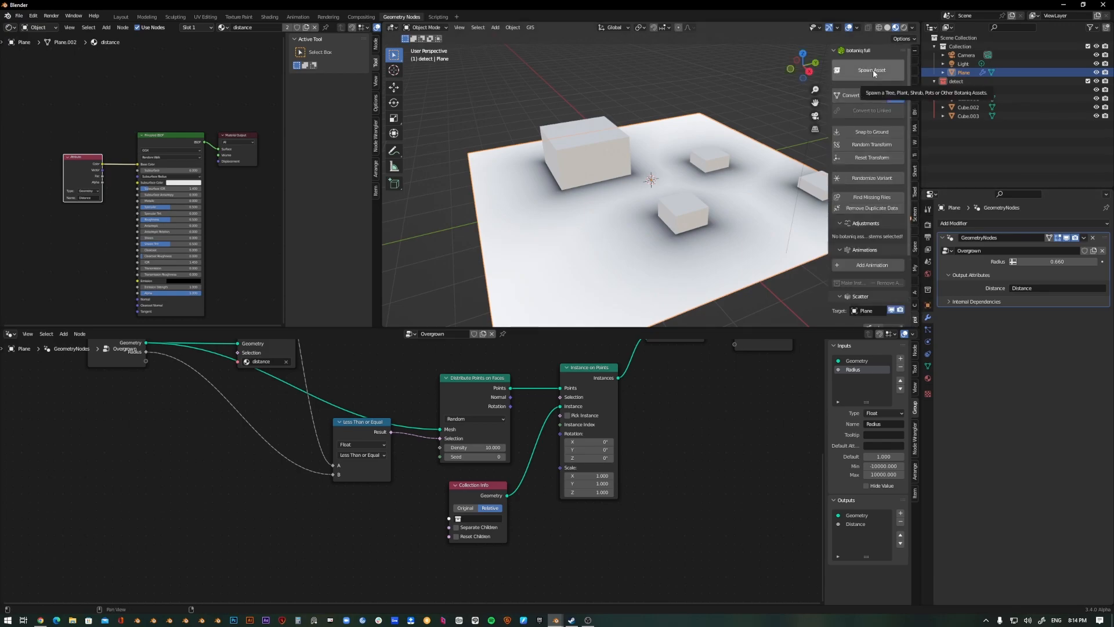
# - Spawn the Red clover asset, then choose White dead nettle (C) from the botaniq asset chooser
pyautogui.click(869, 69)
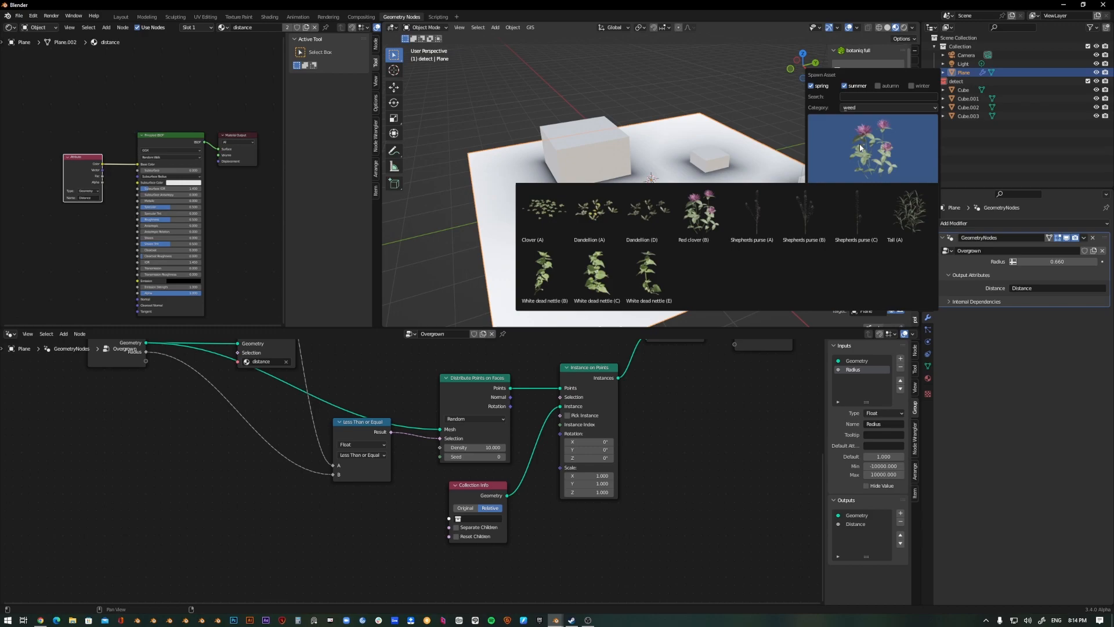
pyautogui.click(692, 213)
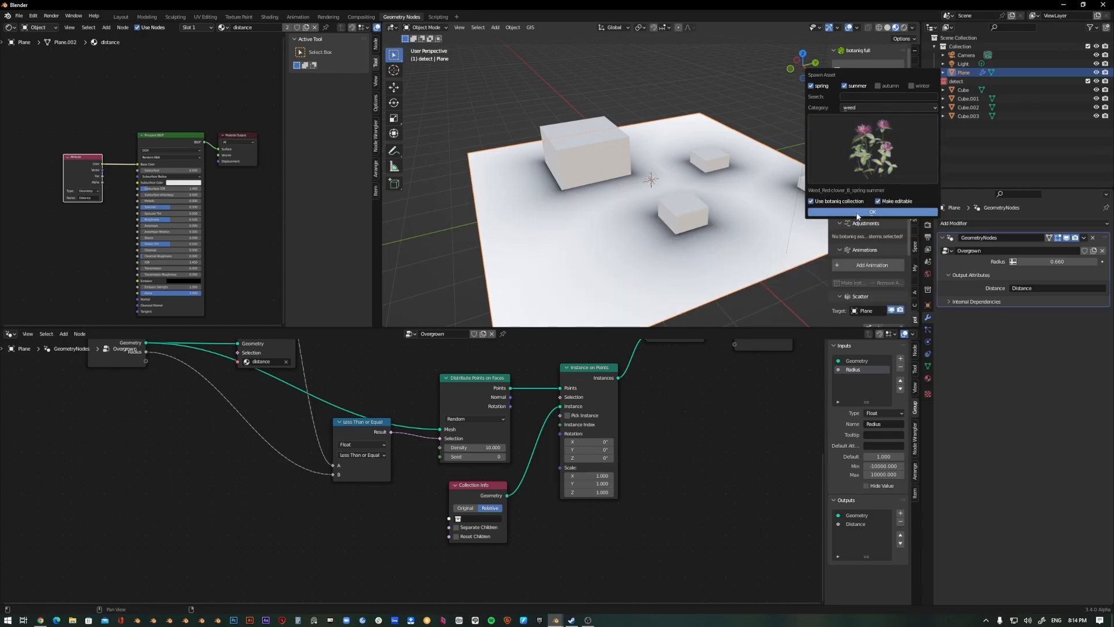
pyautogui.click(872, 211)
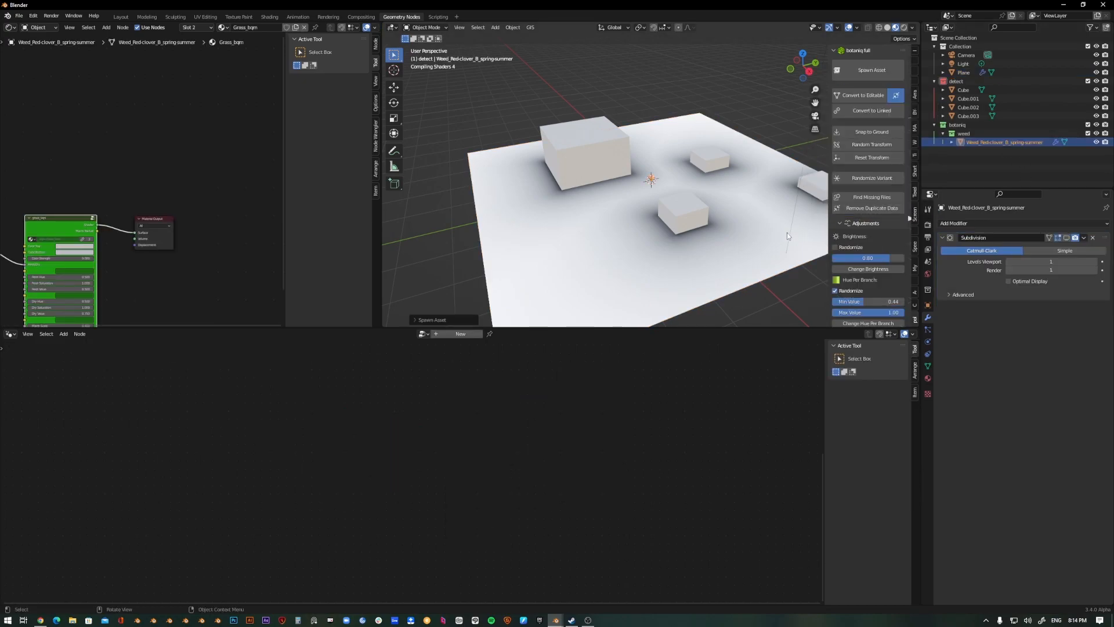
pyautogui.click(869, 70)
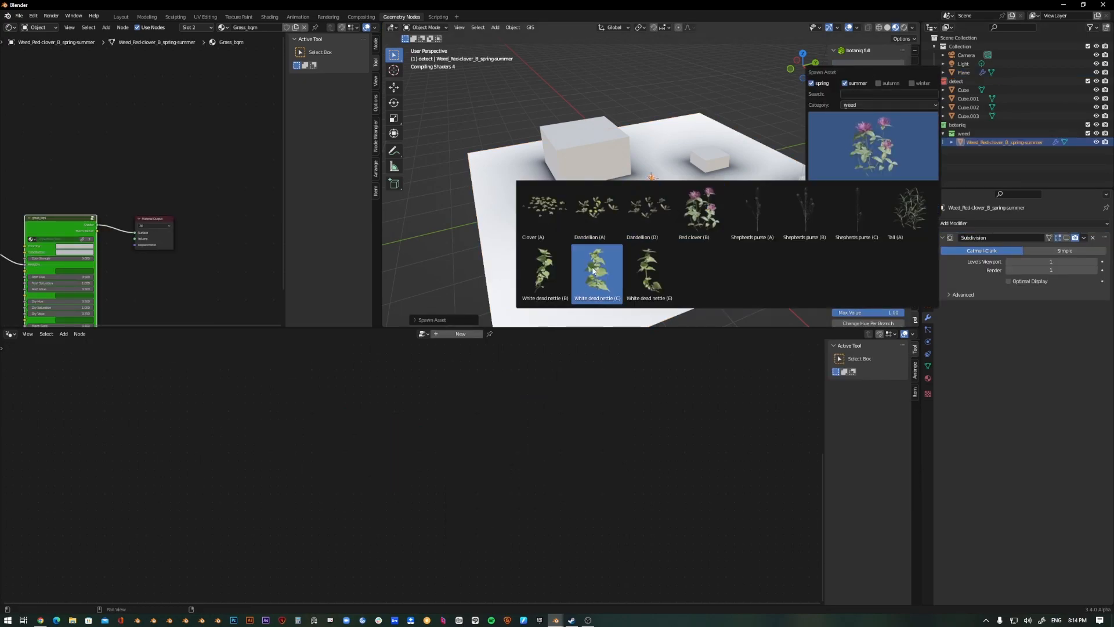
pyautogui.click(597, 274)
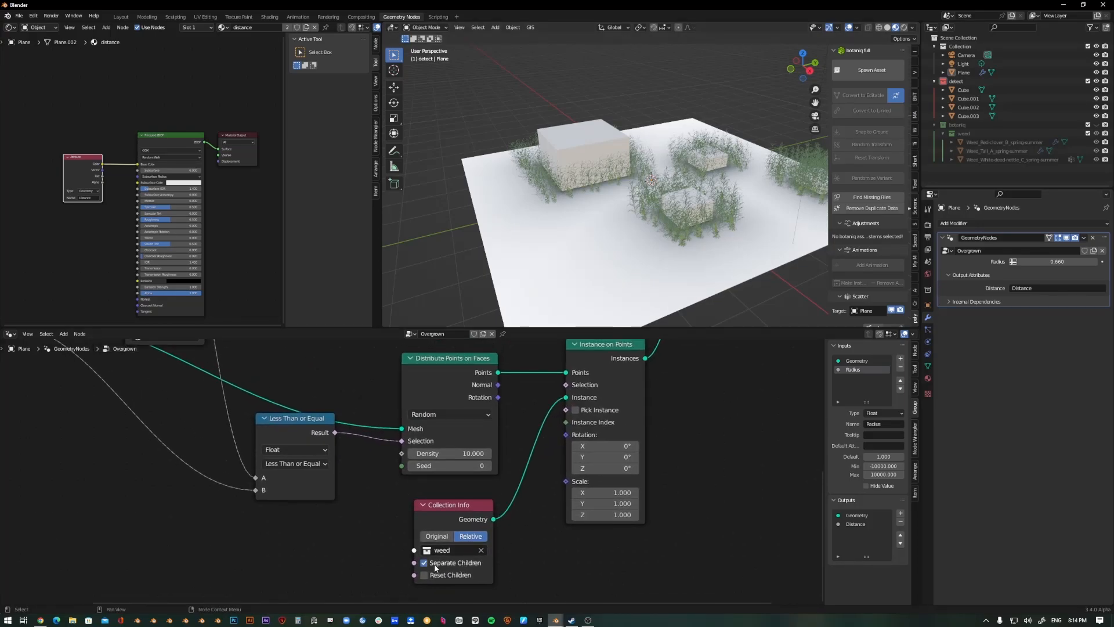
# - Scatter individual varied plants from the weed collection instead of the whole collection
pyautogui.click(575, 410)
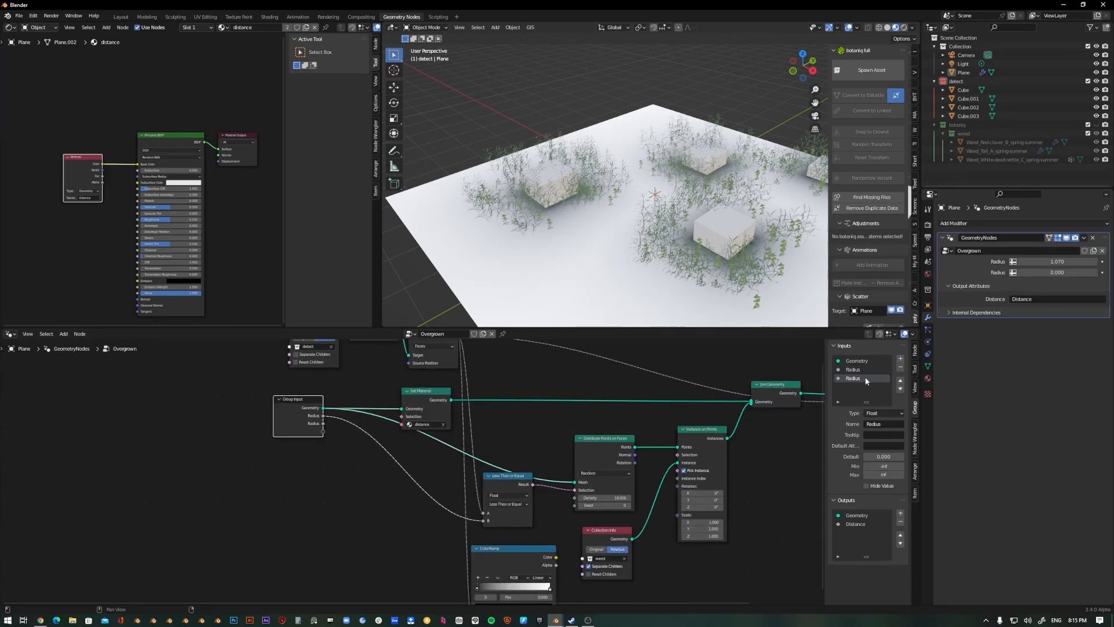
# - Rename the new input to Weed Size, wire it into the multiply node and raise it so plants reappear
pyautogui.doubleClick(866, 379)
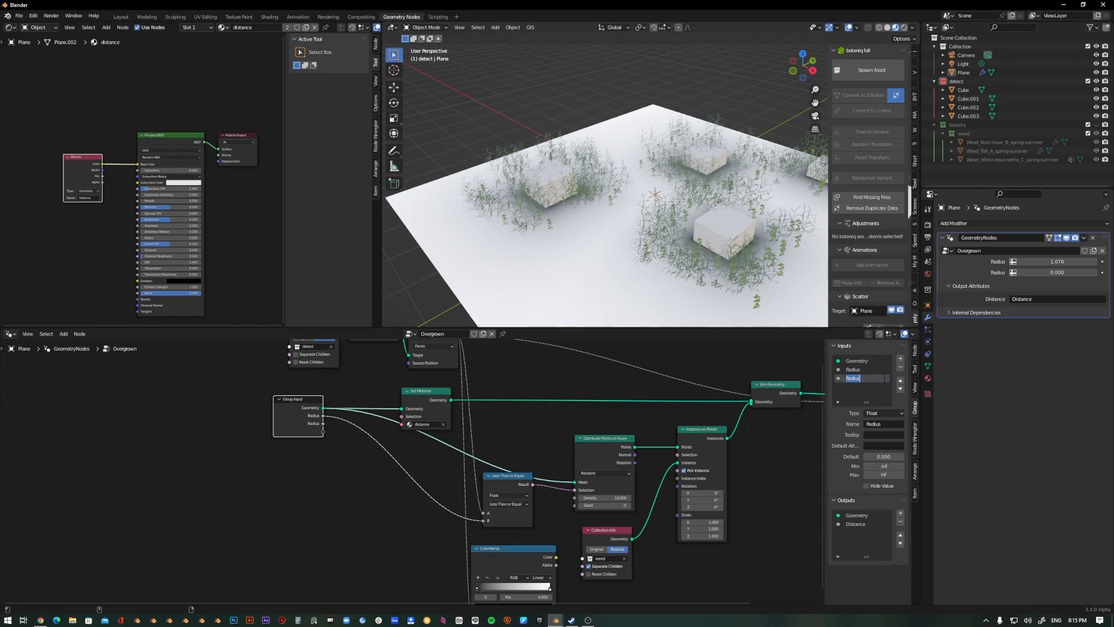
pyautogui.write('Size')
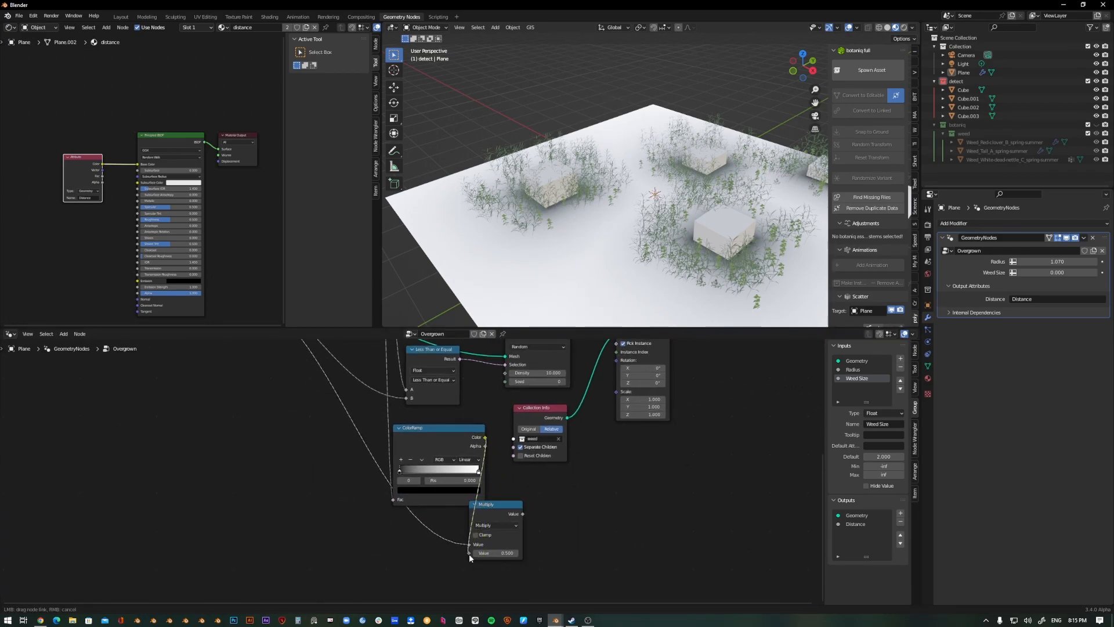
pyautogui.moveTo(437, 427); pyautogui.dragTo(376, 435)
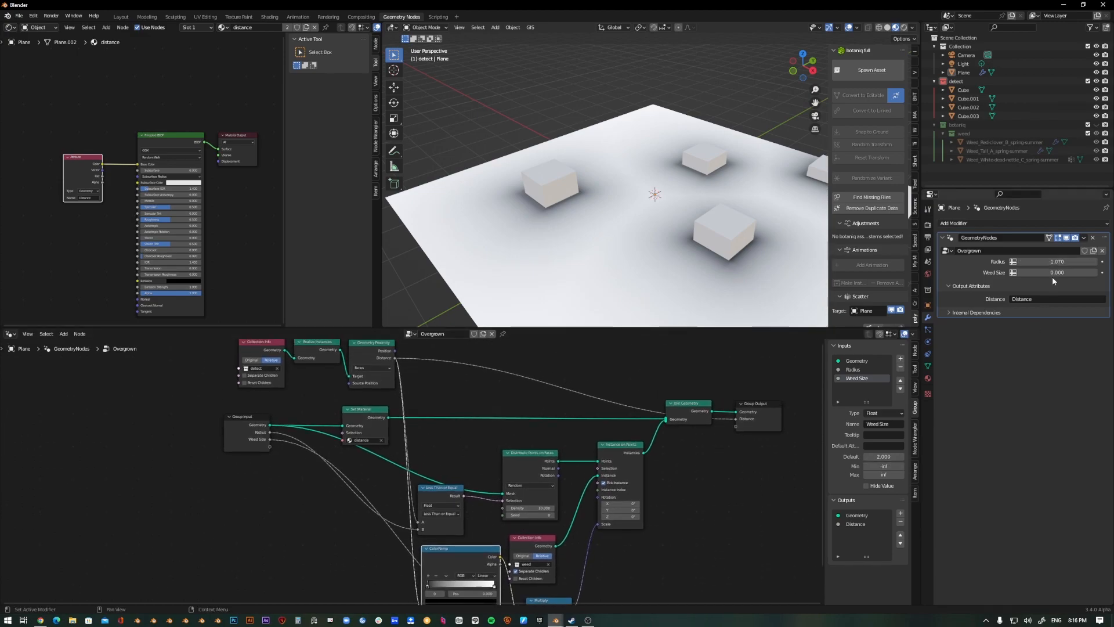
pyautogui.moveTo(1055, 272); pyautogui.dragTo(1059, 272)
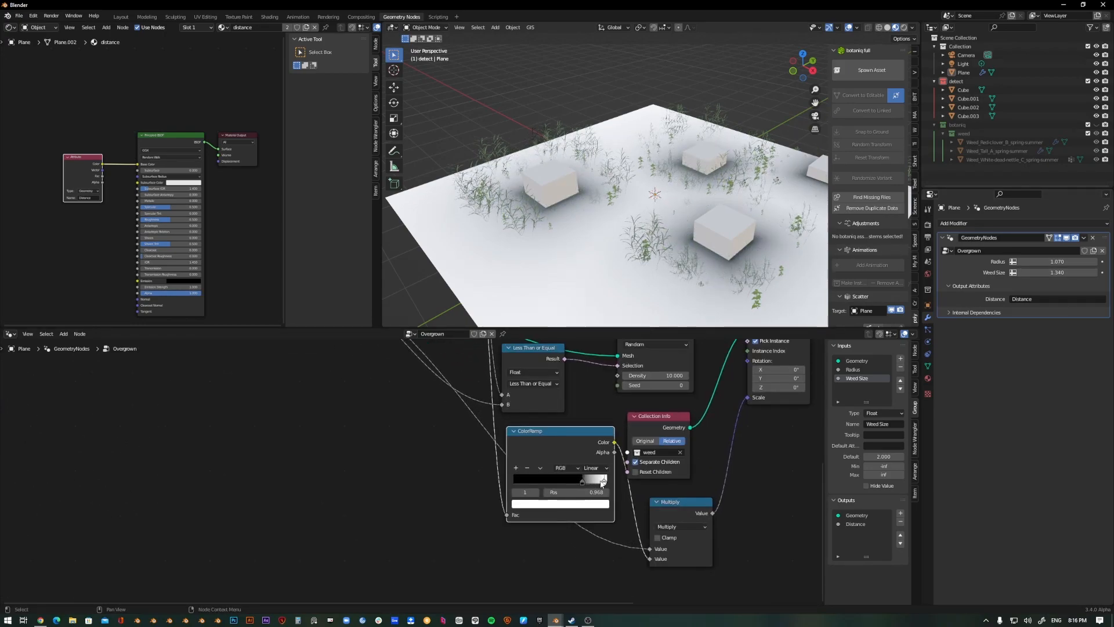
# - Tighten the weed spread around the cubes and move the color ramp stop to about 0.859
pyautogui.moveTo(600, 479); pyautogui.dragTo(568, 480)
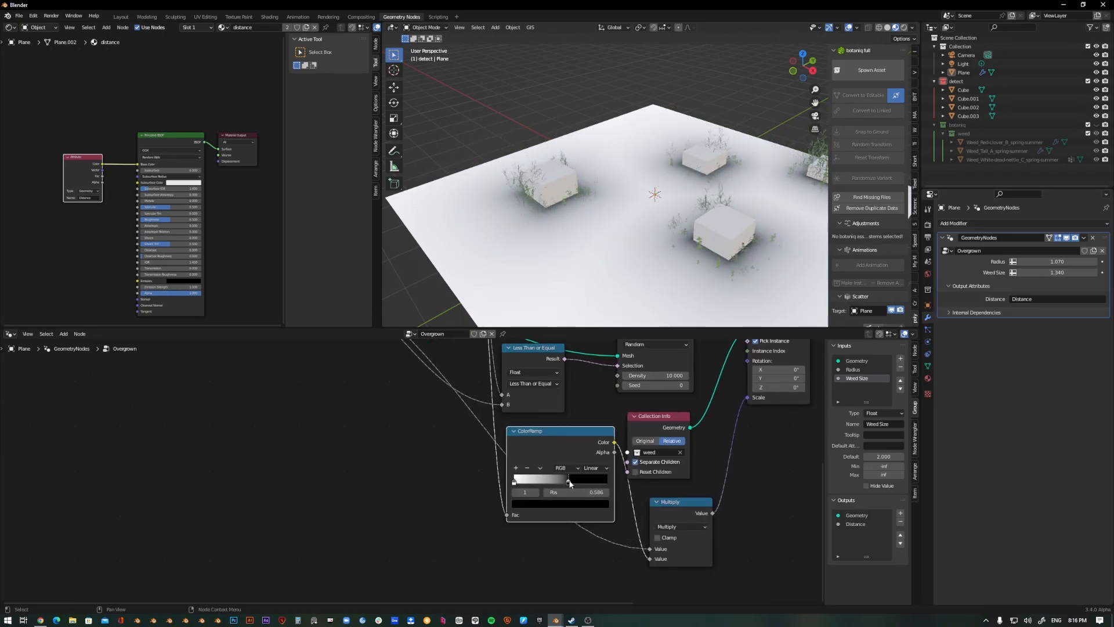
pyautogui.moveTo(569, 483); pyautogui.dragTo(576, 483)
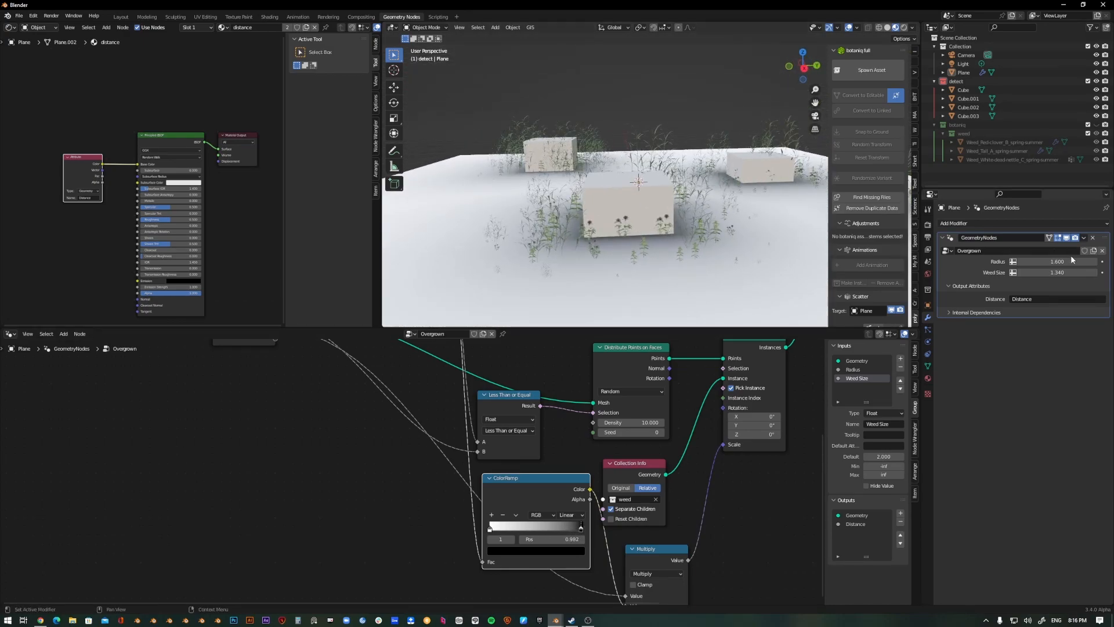
pyautogui.moveTo(579, 526); pyautogui.dragTo(569, 526)
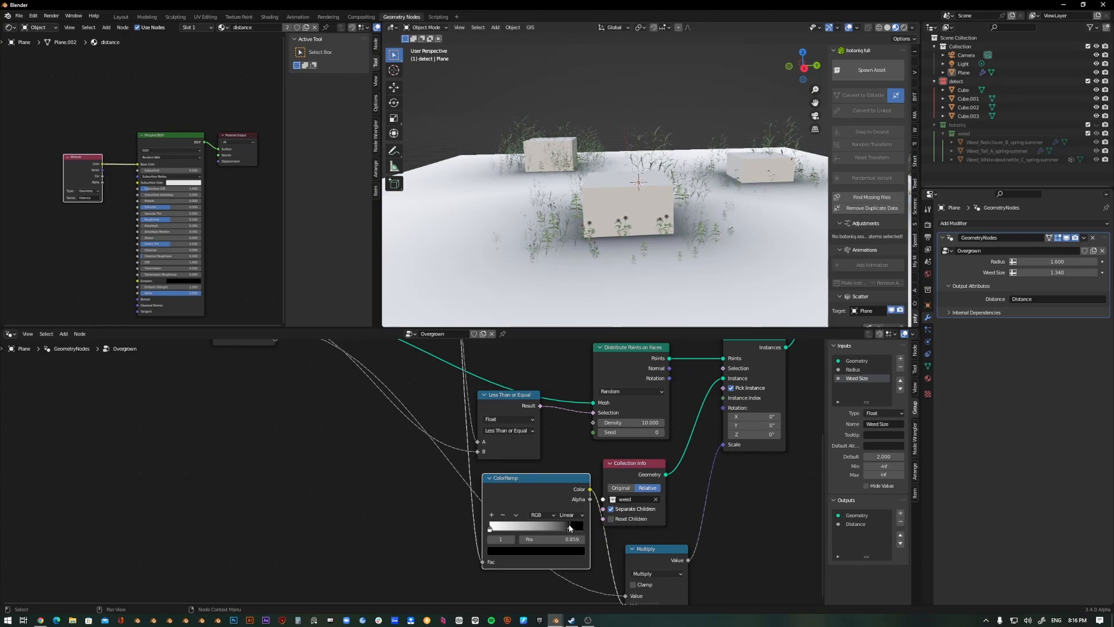
pyautogui.moveTo(568, 526); pyautogui.dragTo(529, 526)
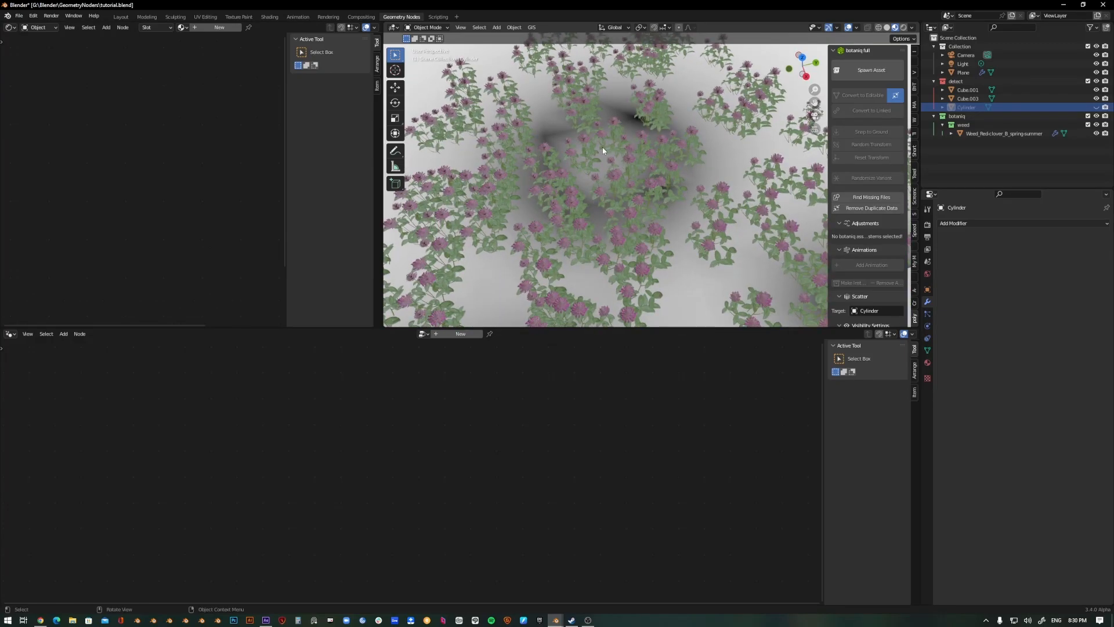
pyautogui.moveTo(641, 163)
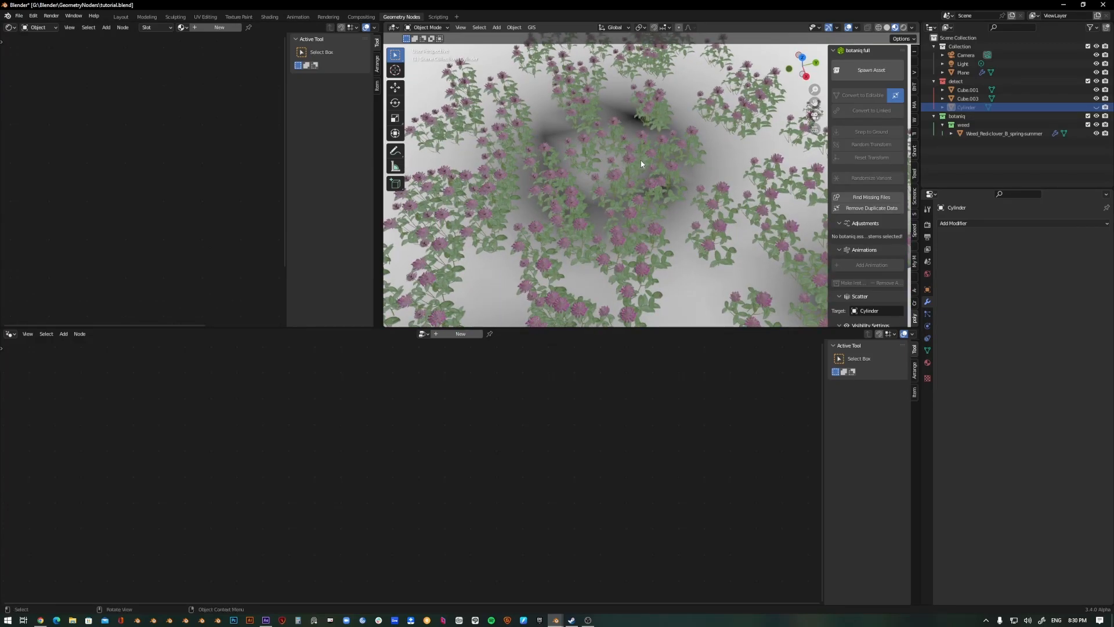
pyautogui.moveTo(1097, 107)
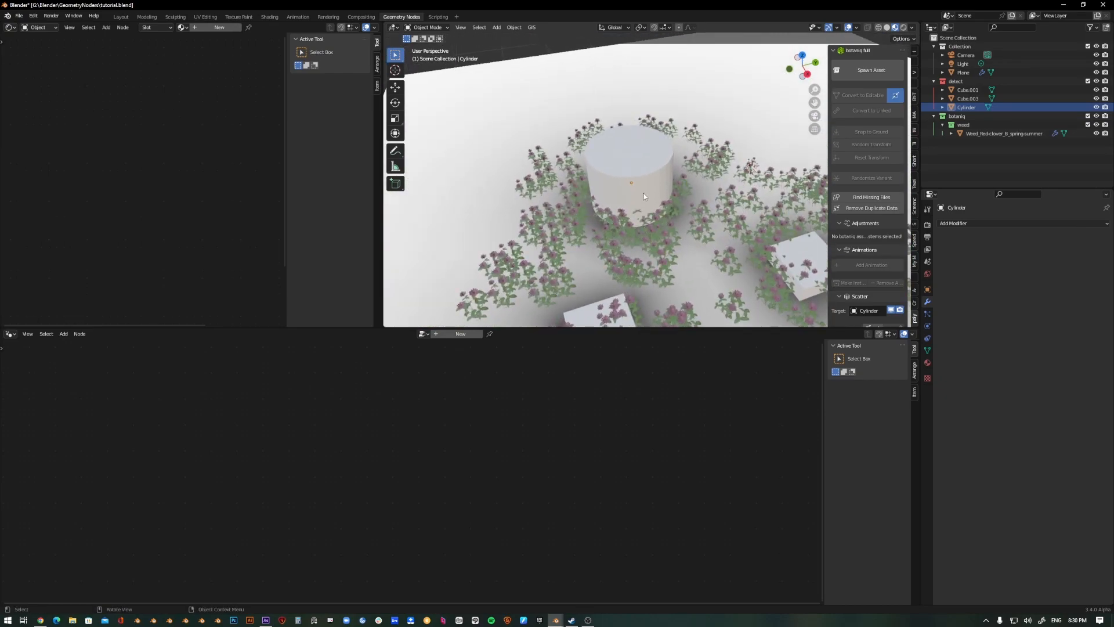
# - Show the Plane's Overgown geometry nodes setup in the tutorial file
pyautogui.click(963, 72)
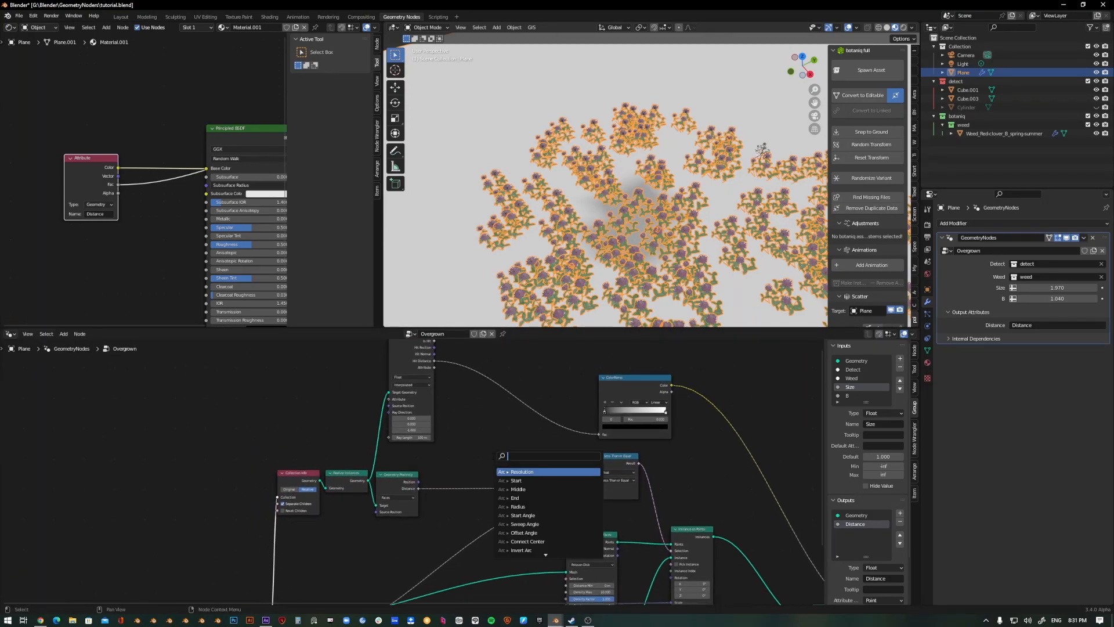
# - Find a Mix node via search and the Color category to insert after the ColorRamp
pyautogui.write('mix')
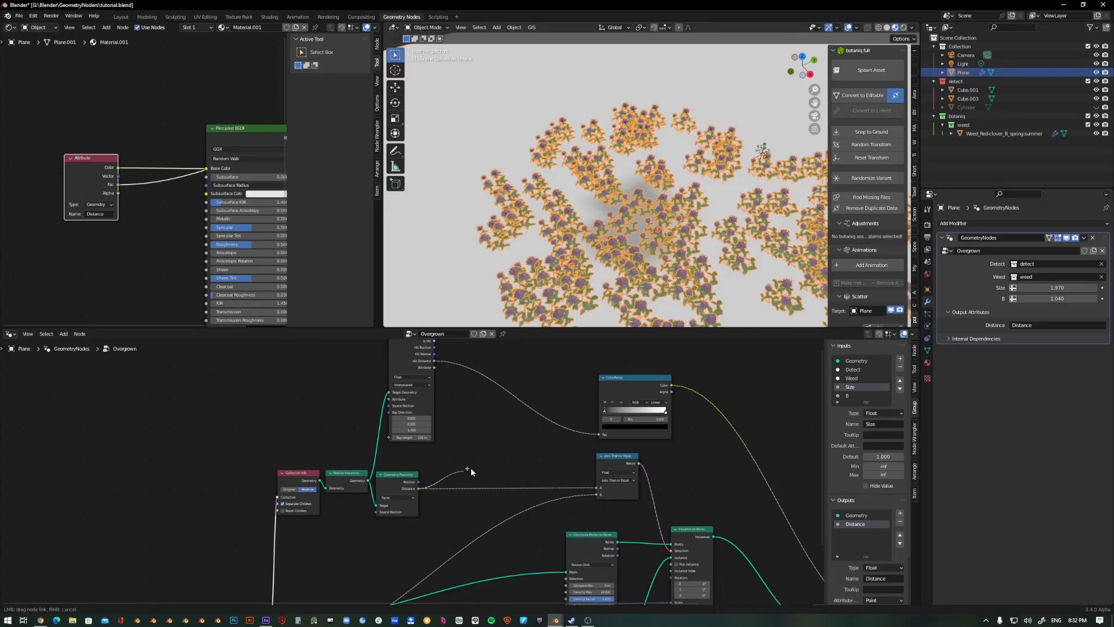
pyautogui.write('mix')
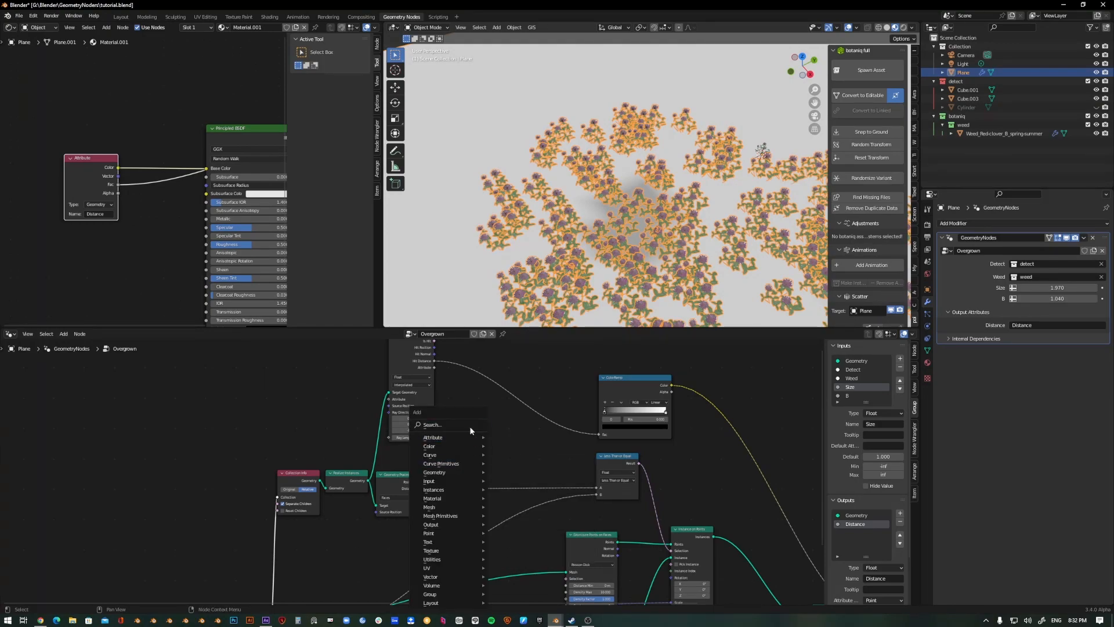
pyautogui.click(429, 446)
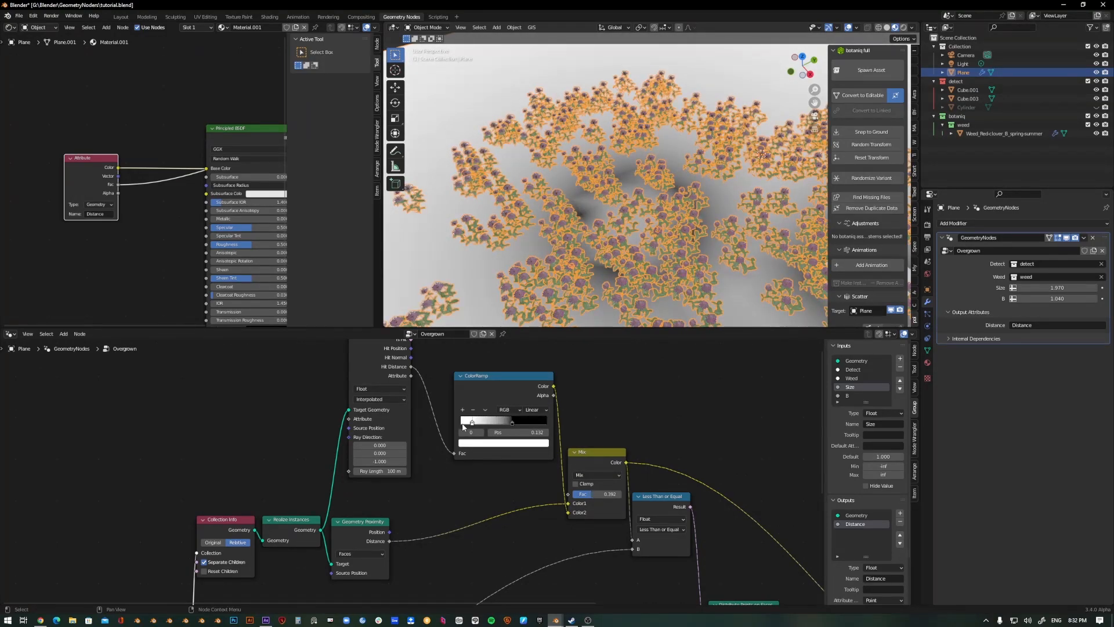
# - Switch the Mix node to Add blending and move the color ramp stop to about 0.44
pyautogui.moveTo(471, 421); pyautogui.dragTo(495, 421)
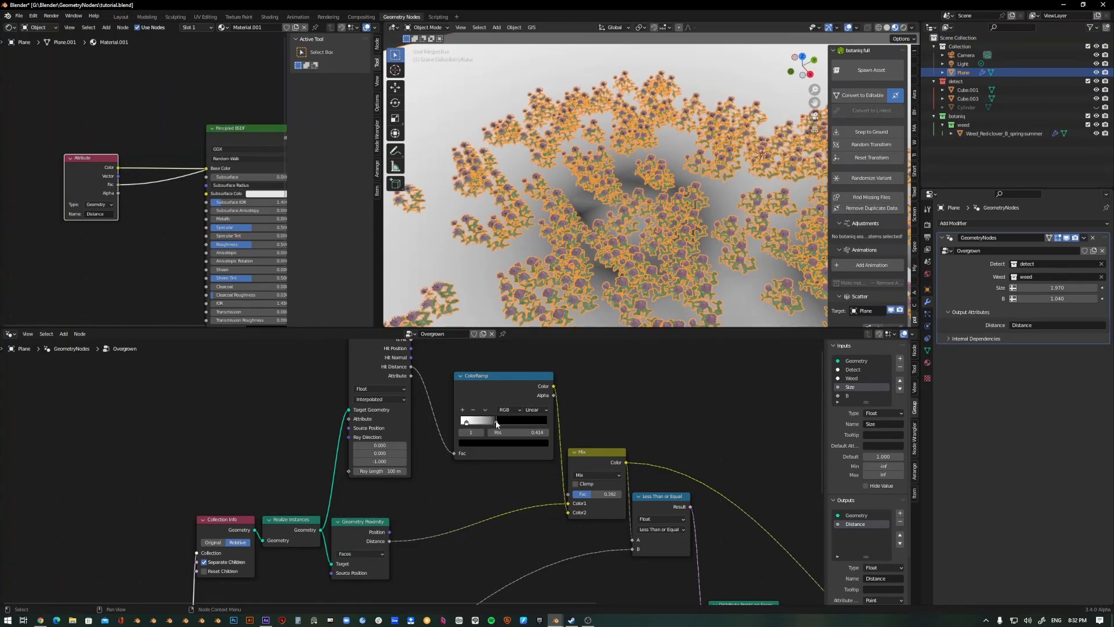
pyautogui.moveTo(495, 420); pyautogui.dragTo(529, 420)
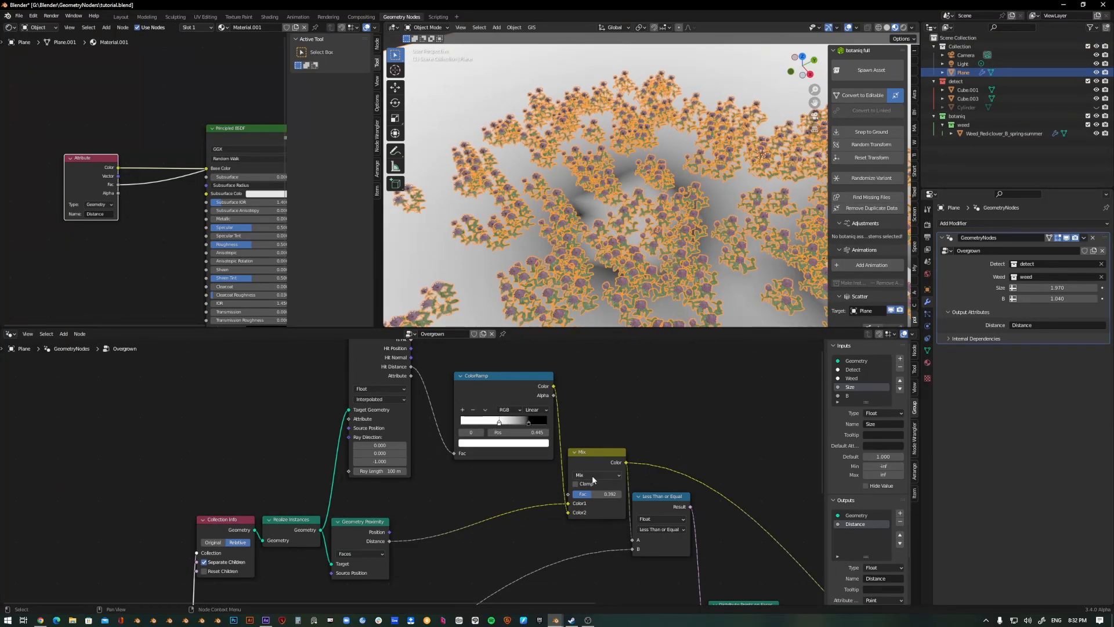
pyautogui.click(597, 475)
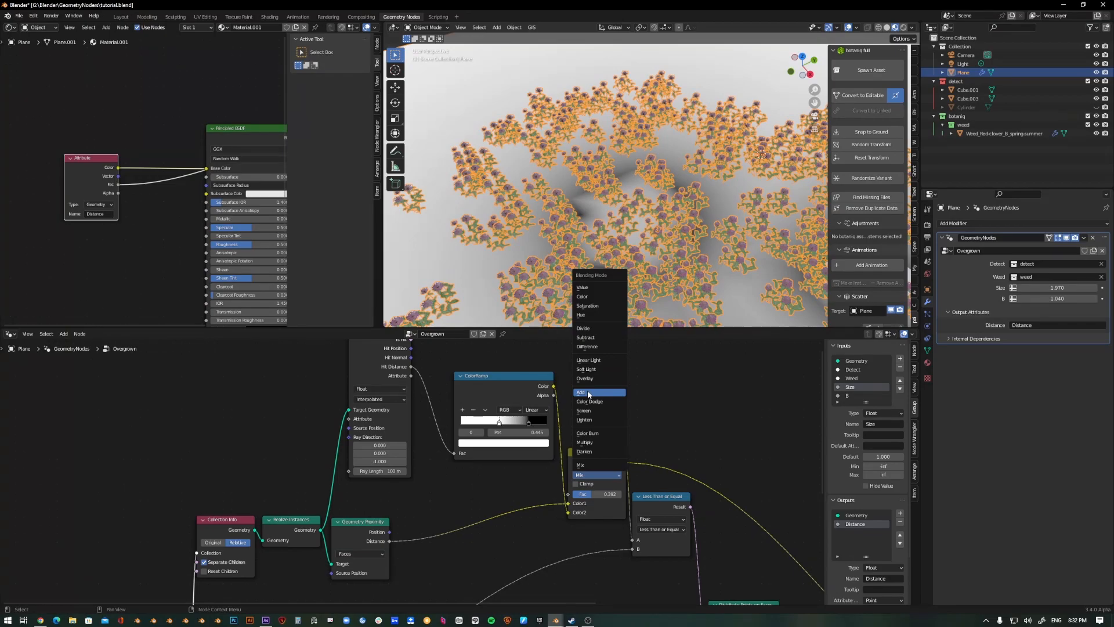
pyautogui.click(580, 391)
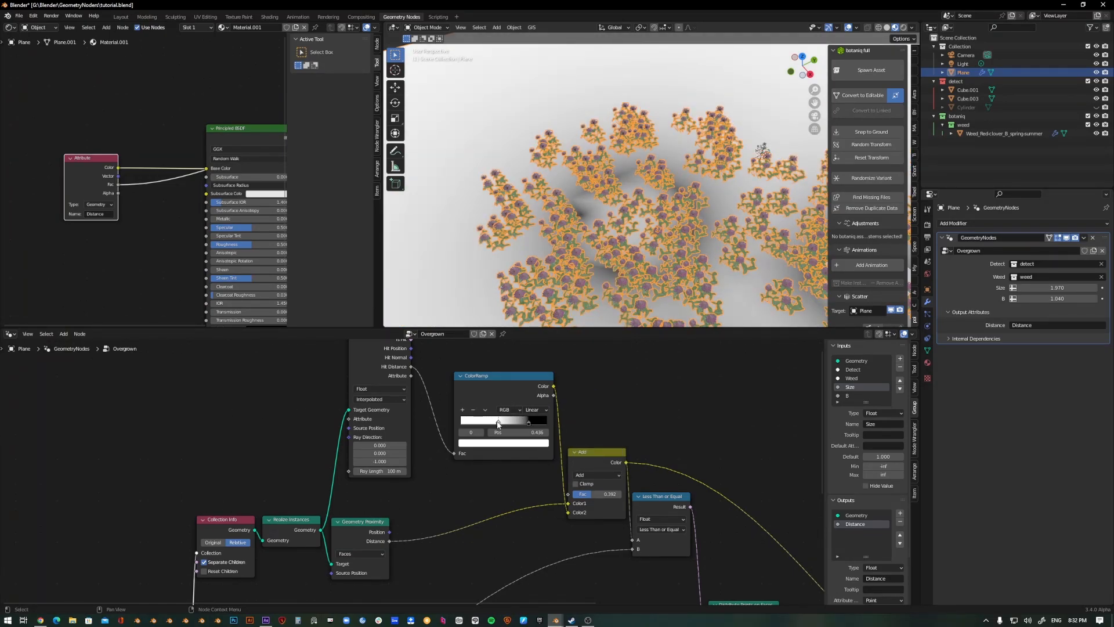
pyautogui.moveTo(498, 421); pyautogui.dragTo(537, 420)
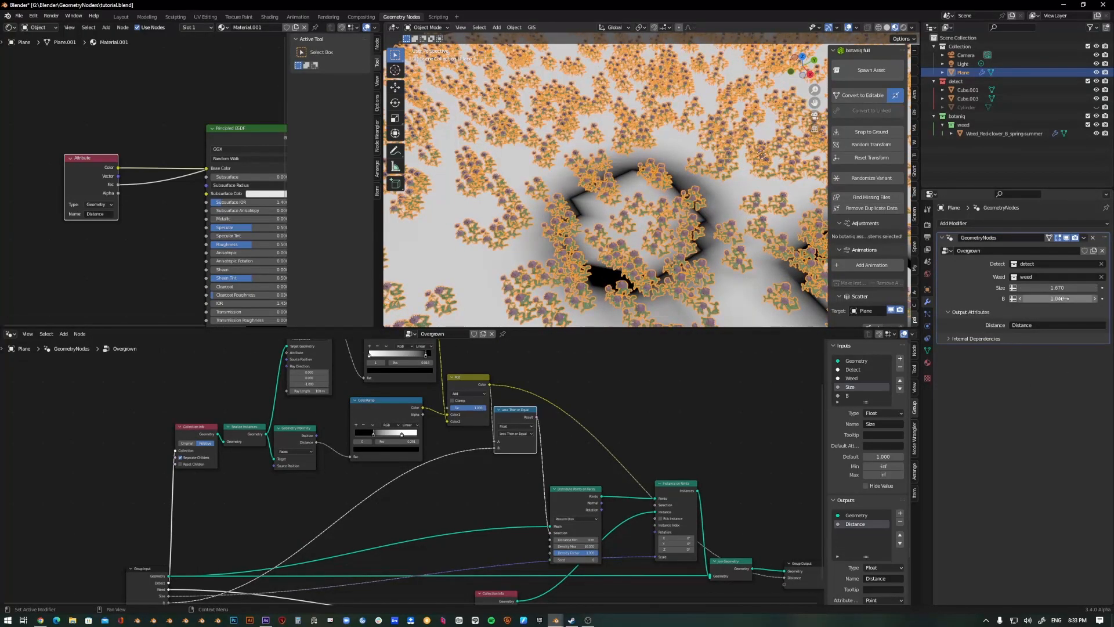
# - Lower the modifier's B value to 0.32 and adjust the proximity color ramp's falloff around the cubes
pyautogui.moveTo(1059, 298); pyautogui.dragTo(1024, 298)
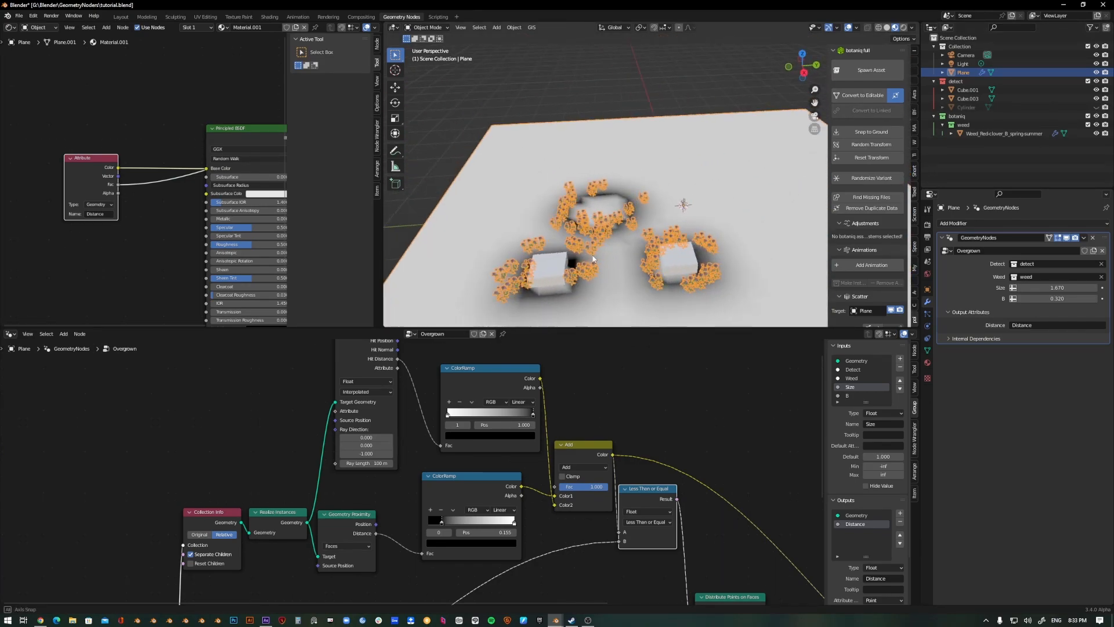
pyautogui.moveTo(593, 258); pyautogui.dragTo(677, 206)
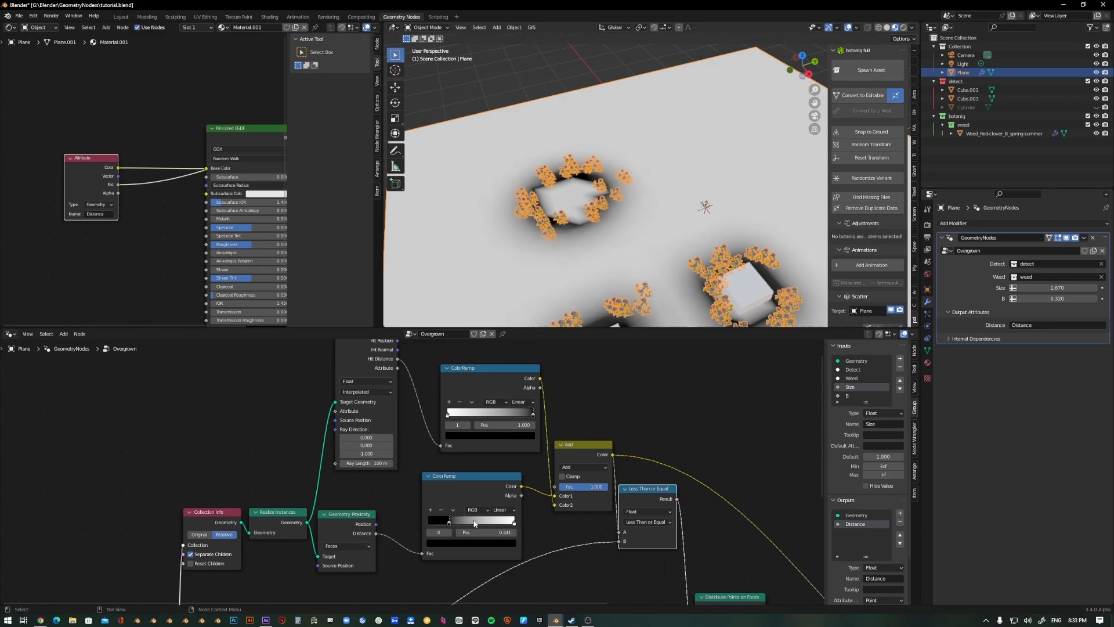
pyautogui.moveTo(474, 524); pyautogui.dragTo(470, 529)
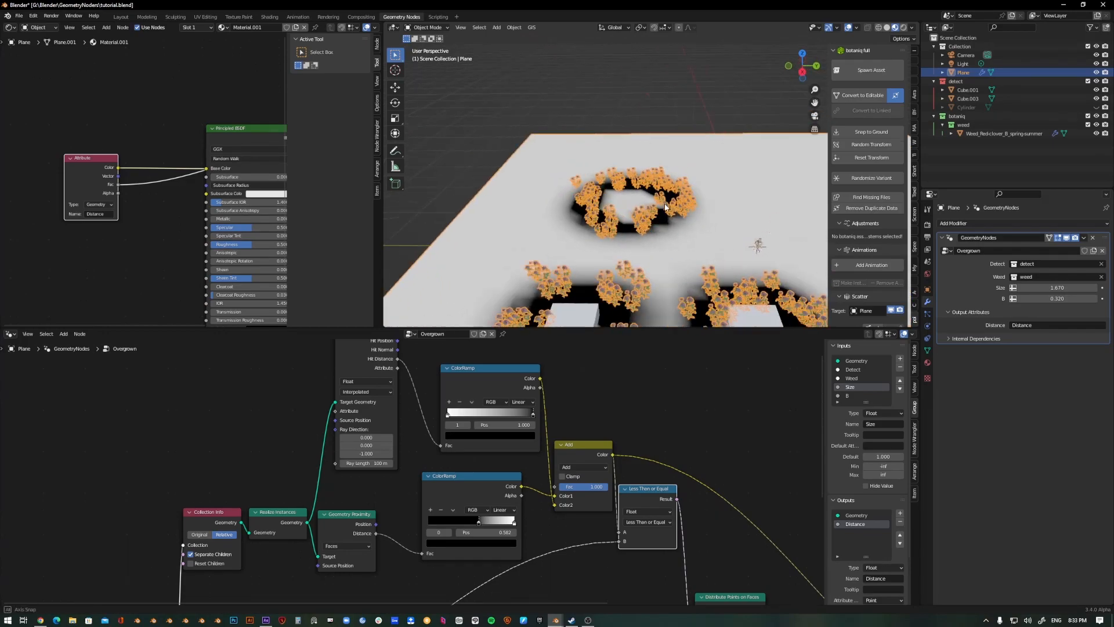
pyautogui.moveTo(477, 521); pyautogui.dragTo(466, 521)
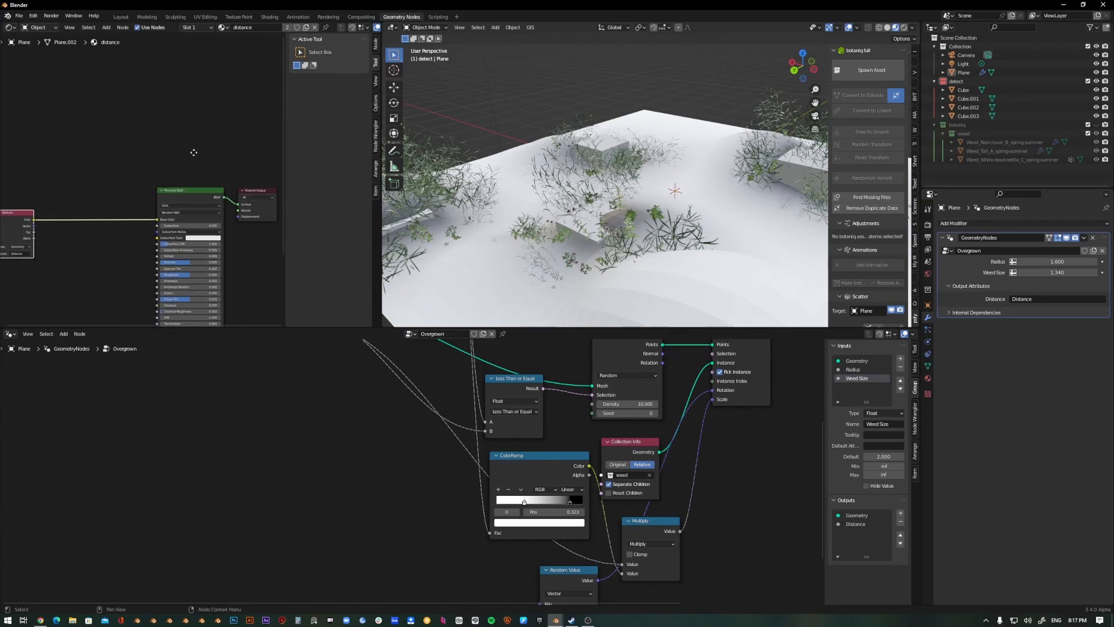
# - Bring the ground material's nodes into view and search for a Mix Shader to add
pyautogui.moveTo(189, 191); pyautogui.dragTo(187, 71)
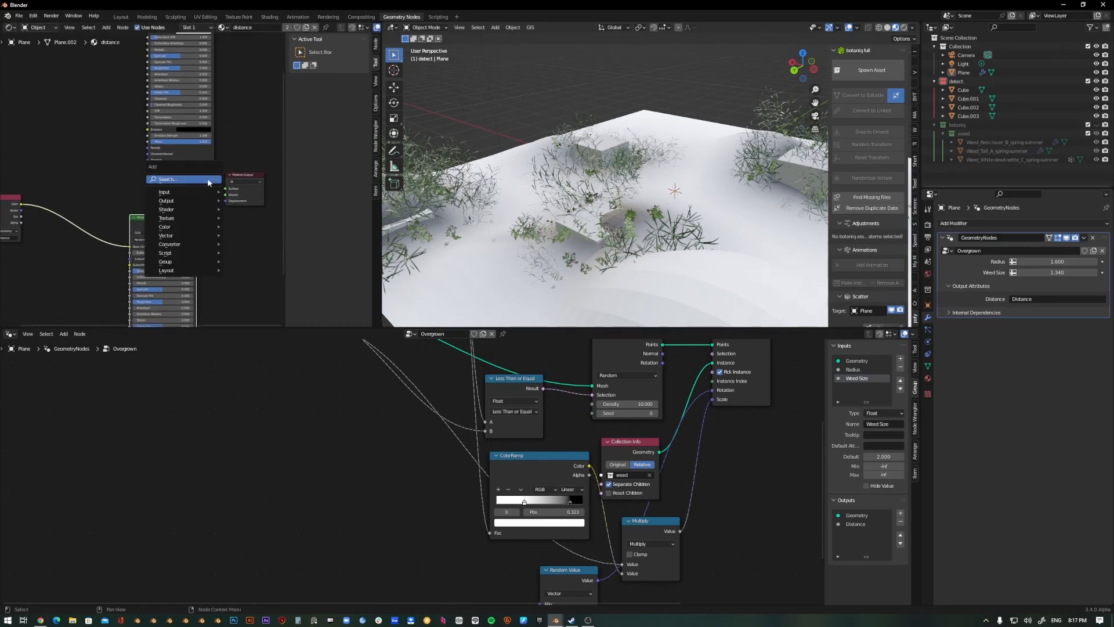
pyautogui.write('mix')
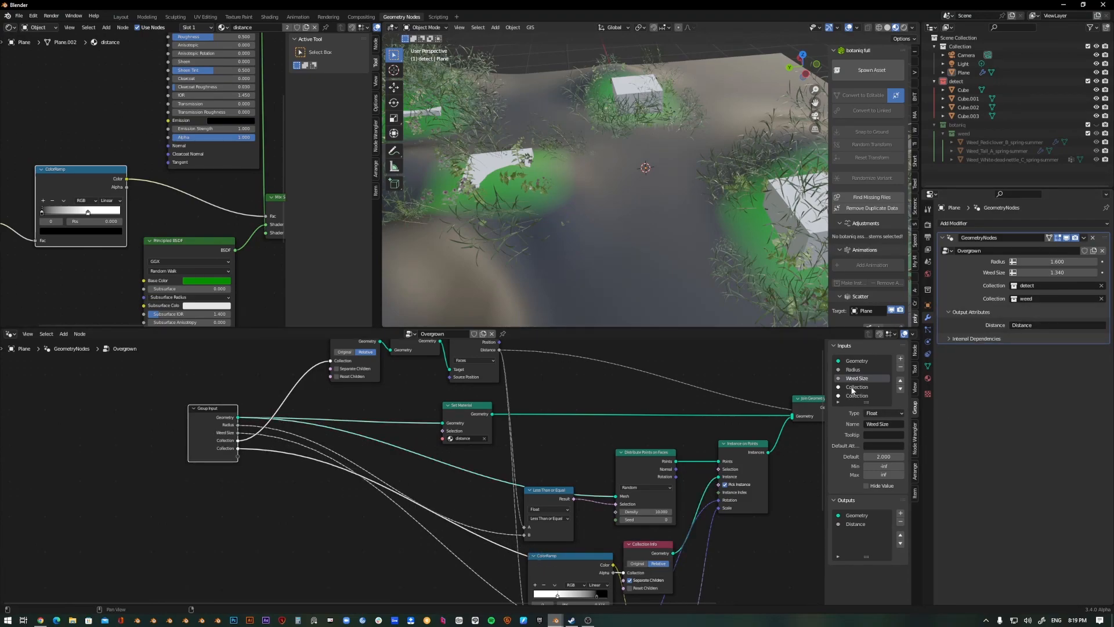
# - Rename the second collection input to Weed
pyautogui.click(858, 396)
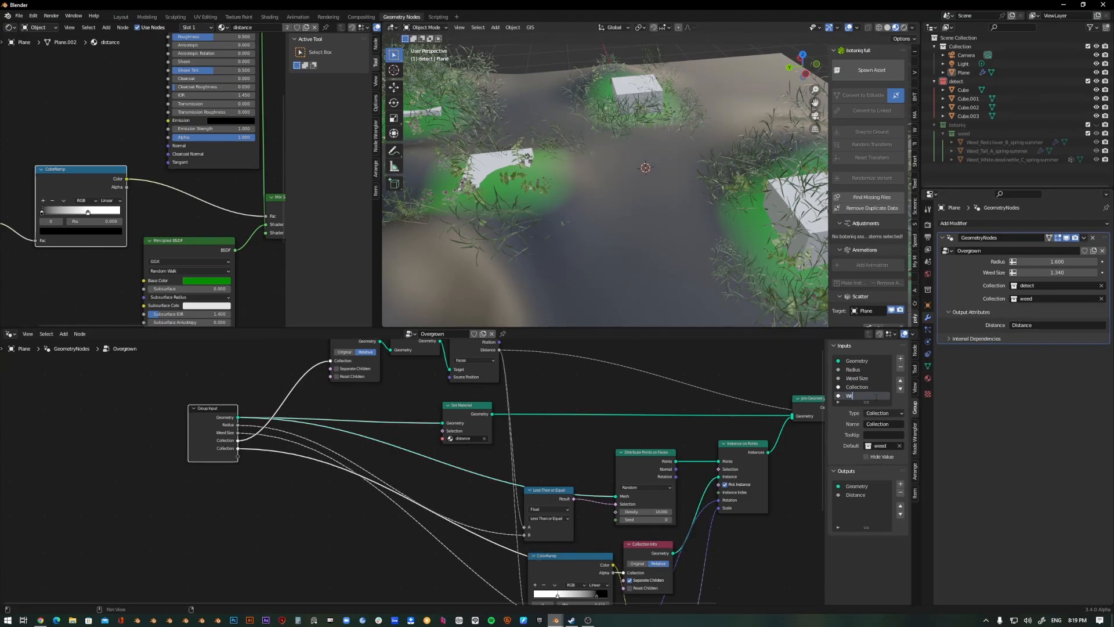
pyautogui.write('Weed')
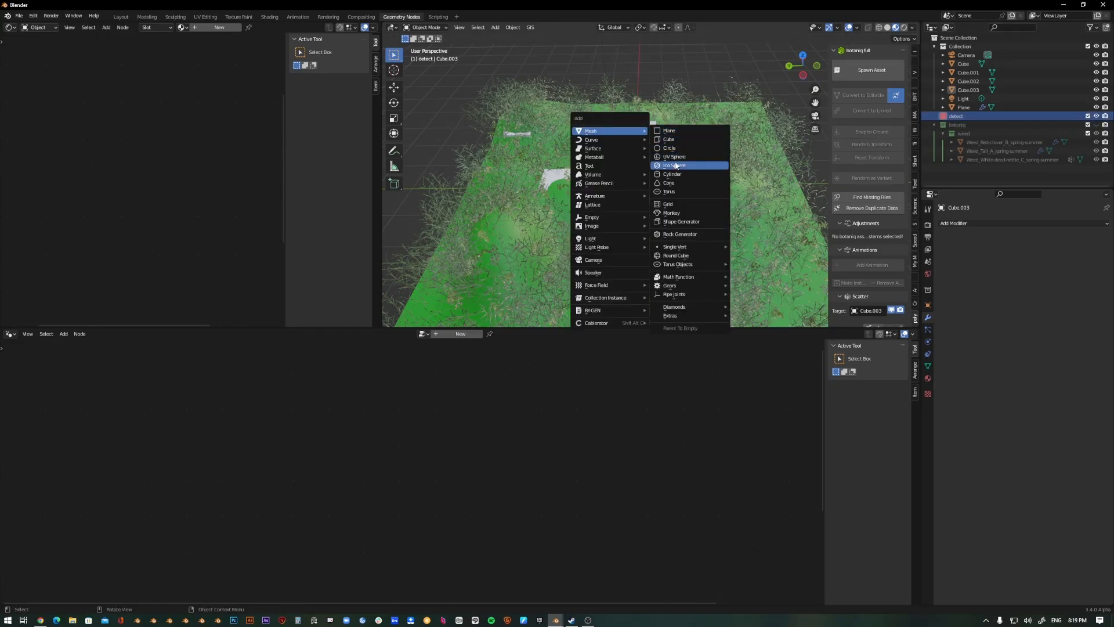
# - Add a new cylinder into the detect collection so weeds cluster around it
pyautogui.click(672, 174)
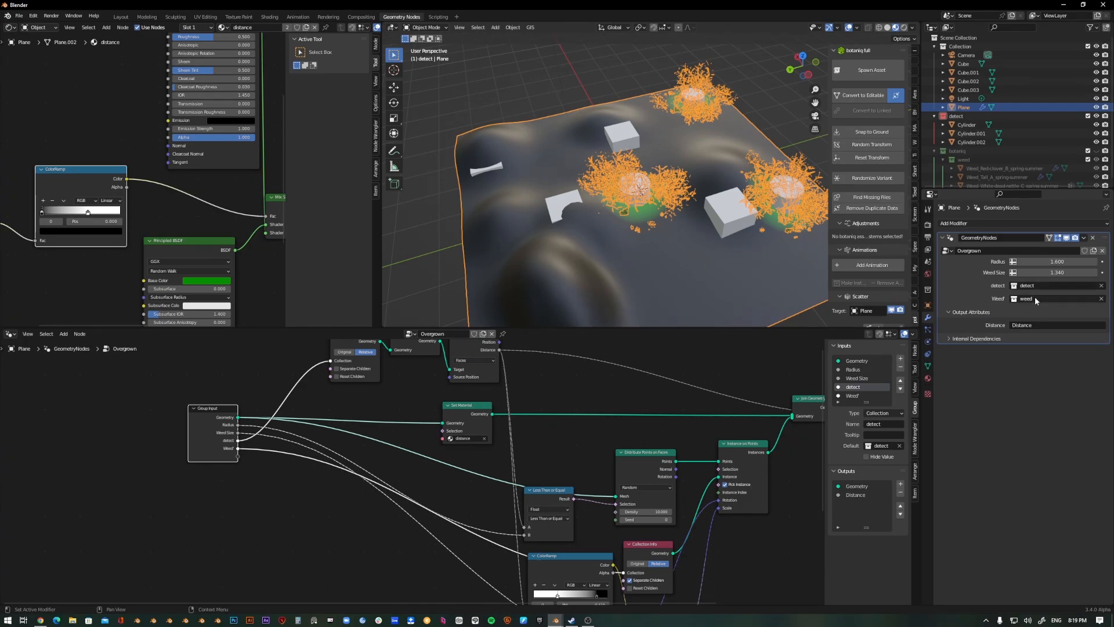
pyautogui.moveTo(1034, 298)
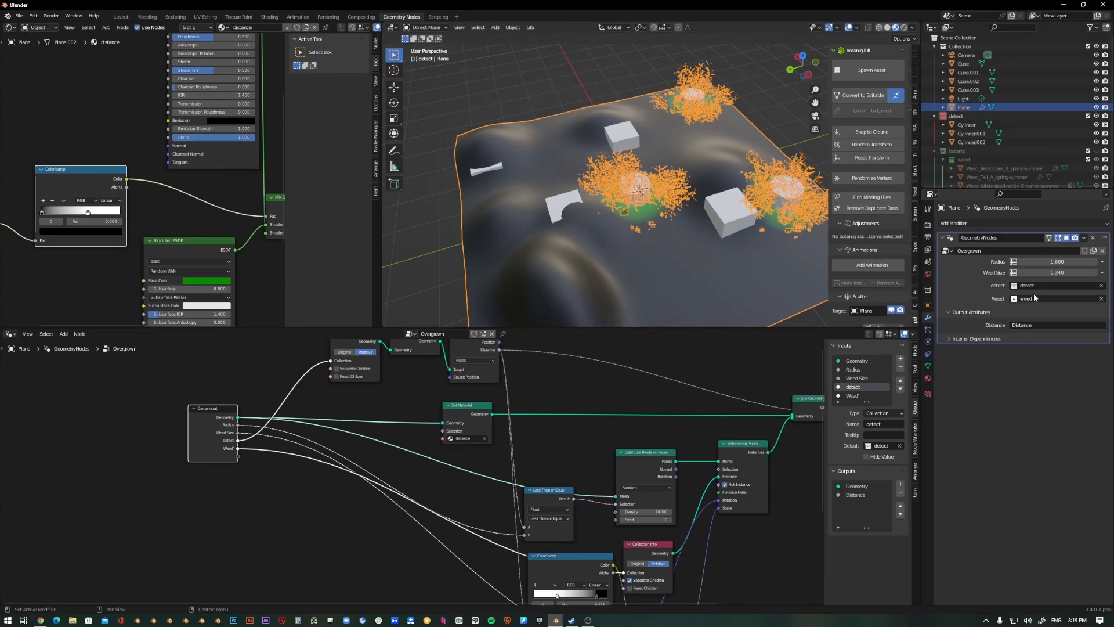